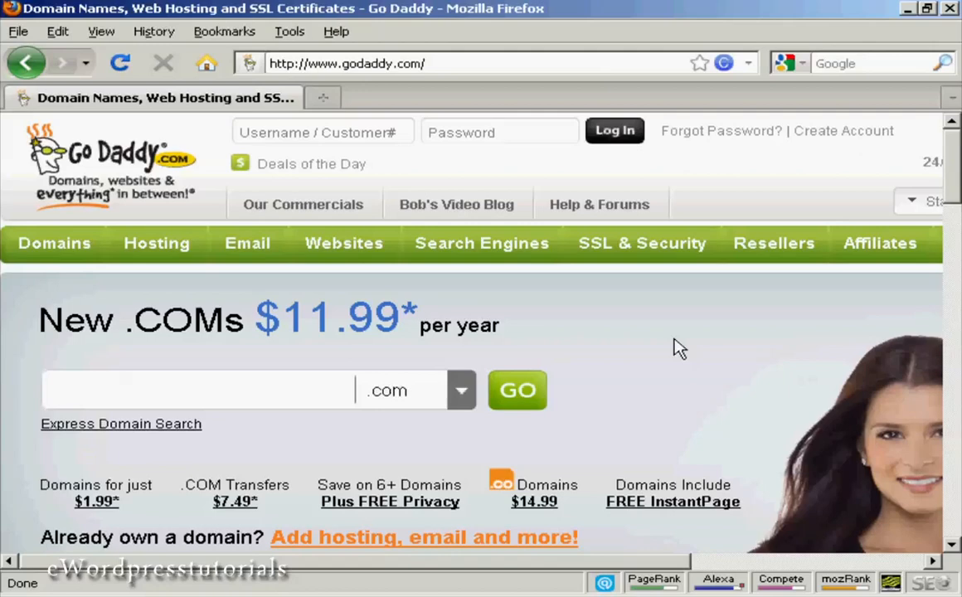
pyautogui.moveTo(592, 113)
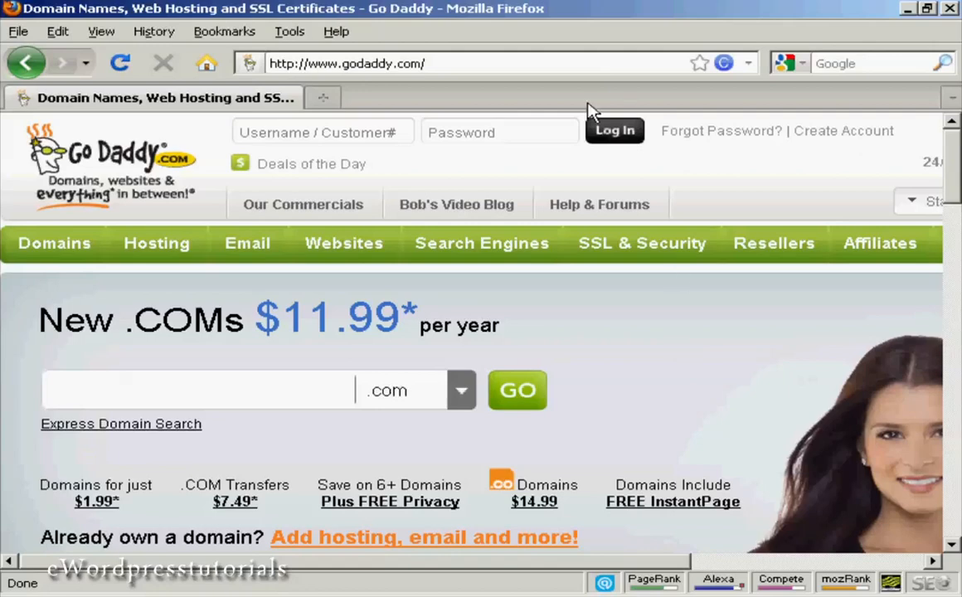
pyautogui.moveTo(394, 86)
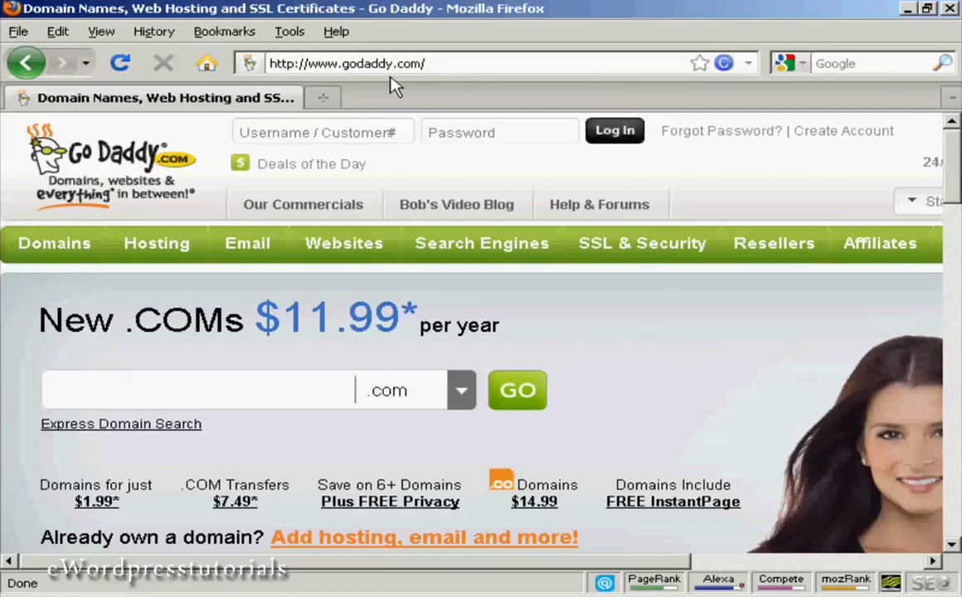
pyautogui.moveTo(763, 397)
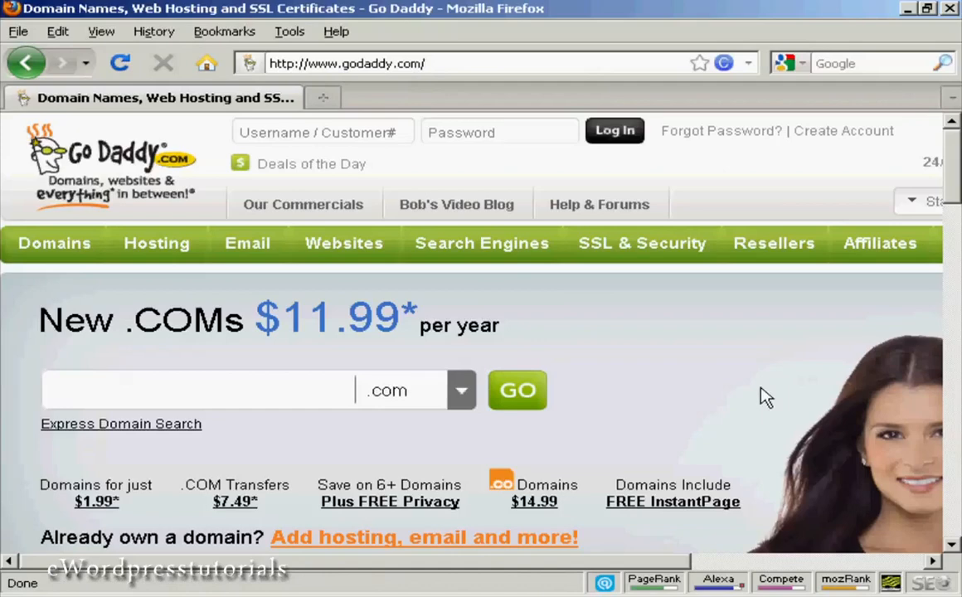
pyautogui.moveTo(498, 180)
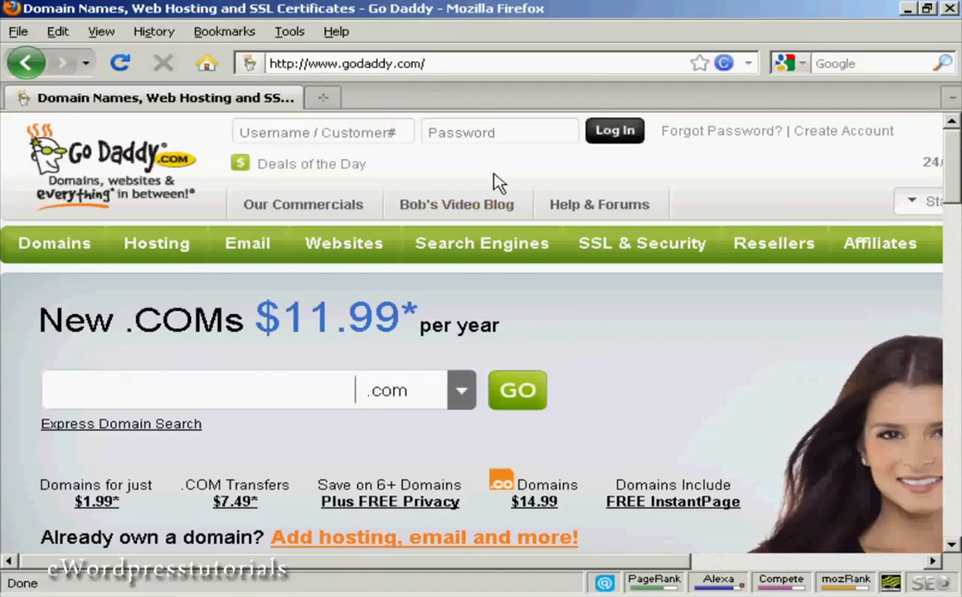
pyautogui.moveTo(952, 169)
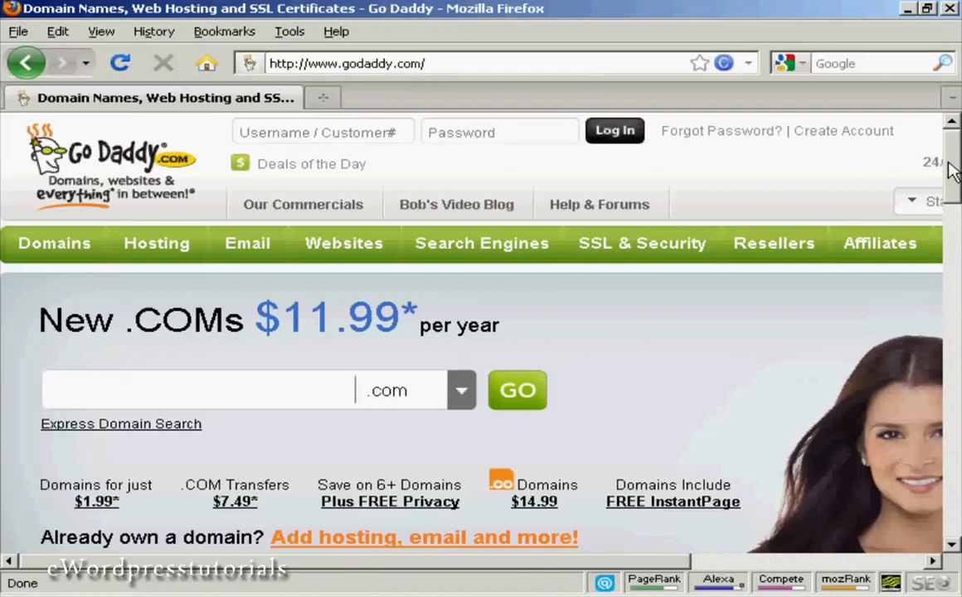
# Step: Search GoDaddy for the domain newvideo4you with the .com extension
pyautogui.scroll(-3)
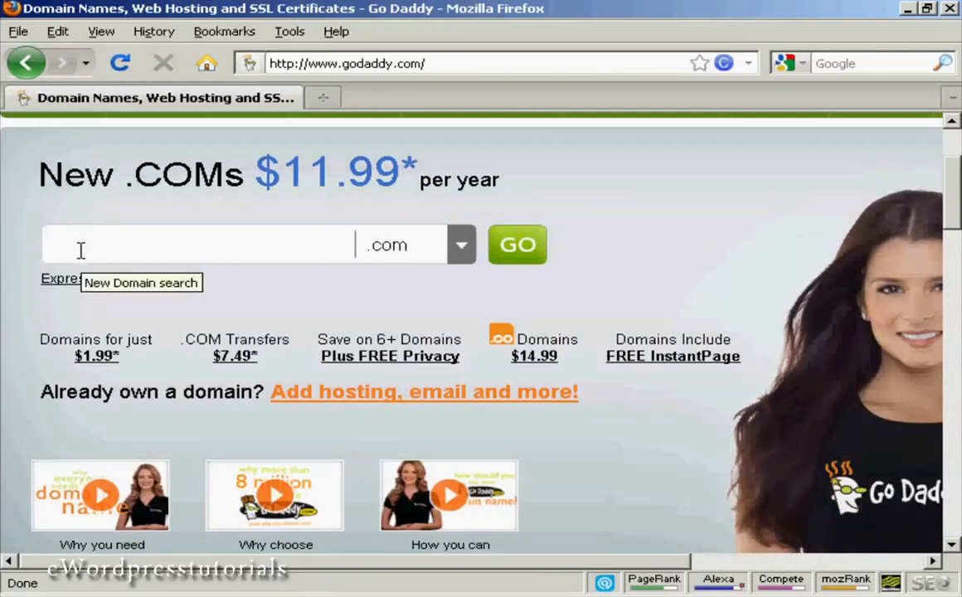
pyautogui.click(81, 245)
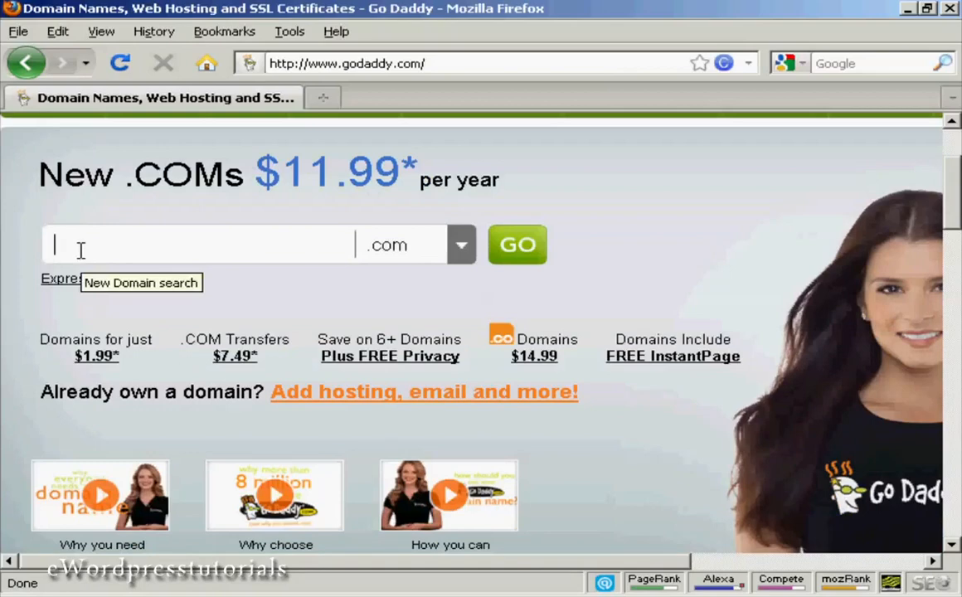
pyautogui.write('new')
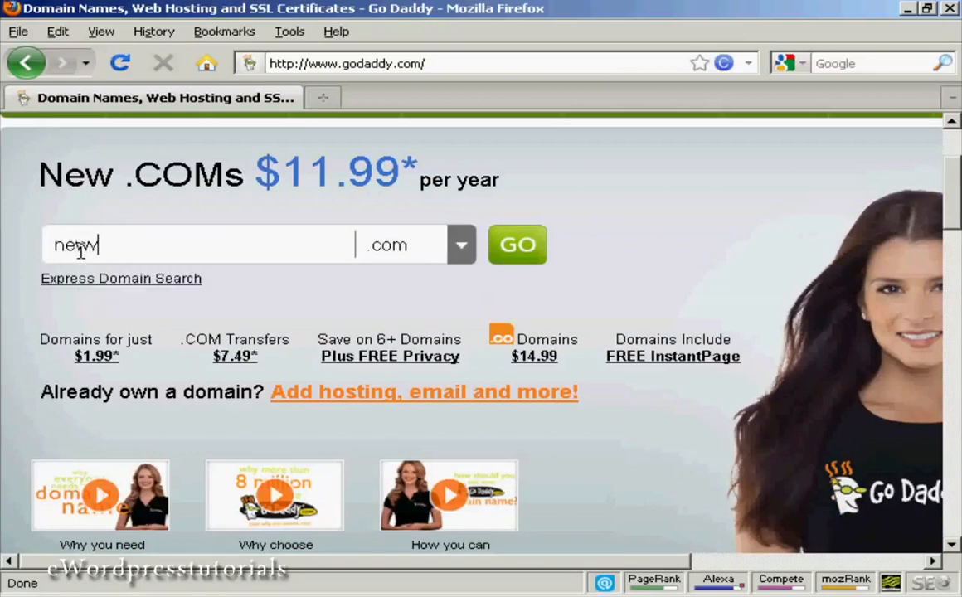
pyautogui.write('video4')
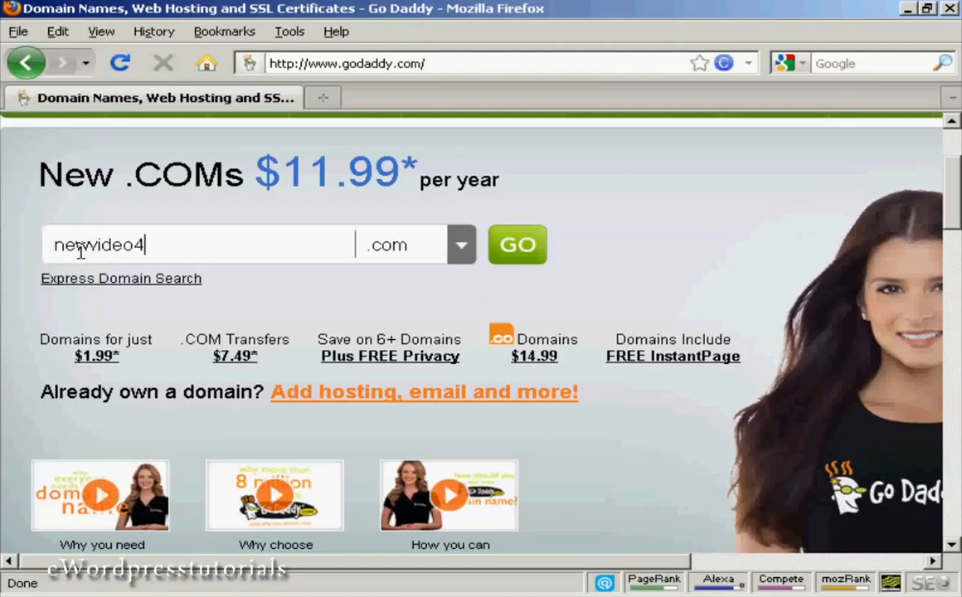
pyautogui.write('you')
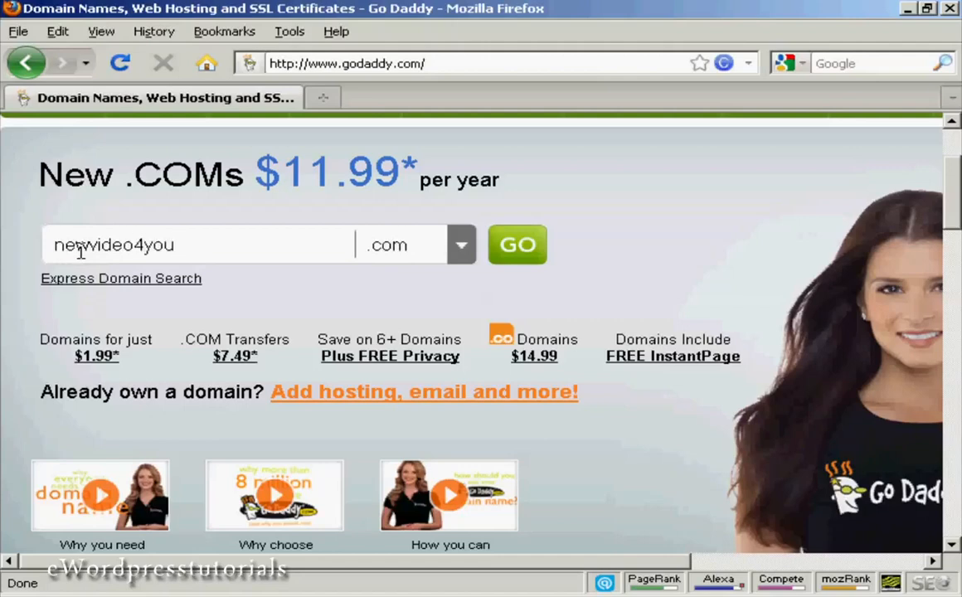
pyautogui.moveTo(246, 285)
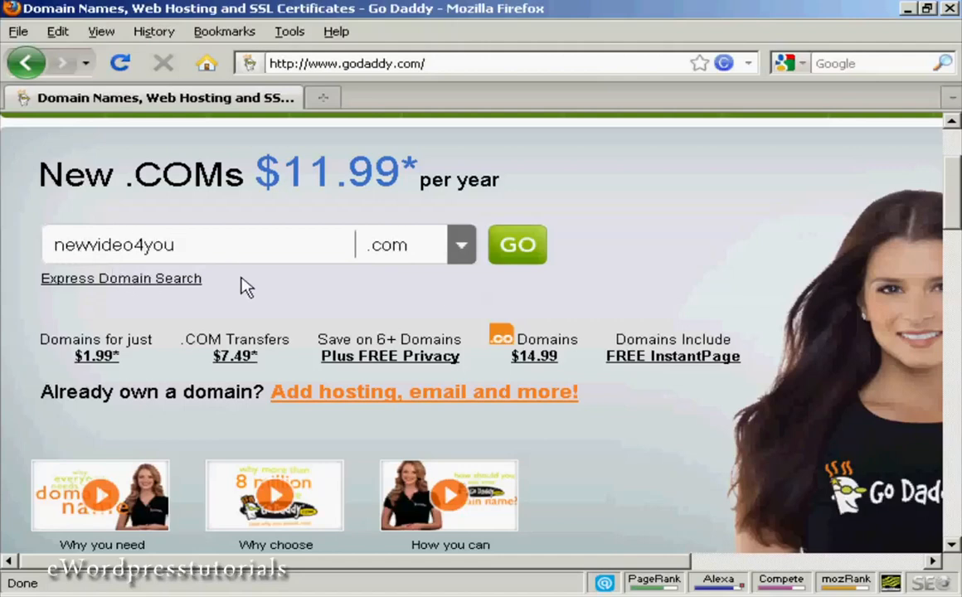
pyautogui.click(518, 244)
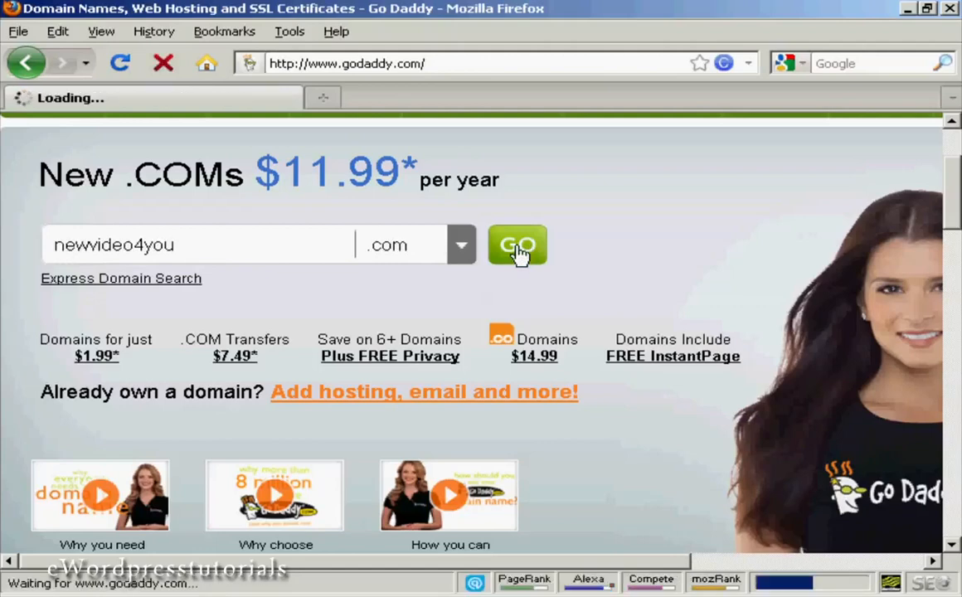
pyautogui.click(518, 246)
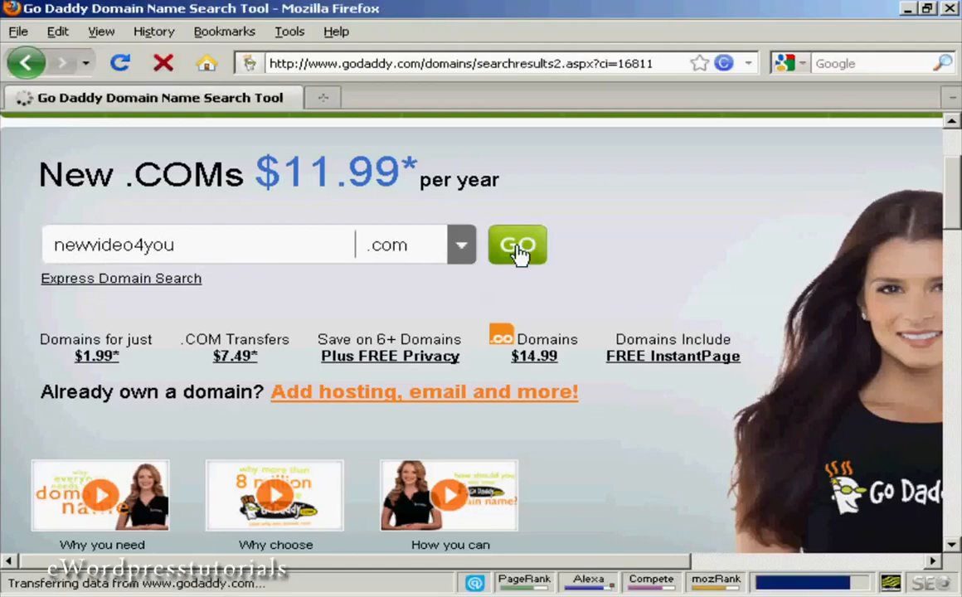
# Step: Review the results showing newvideo4you.com available at $11.99/yr and other extensions
pyautogui.click(517, 246)
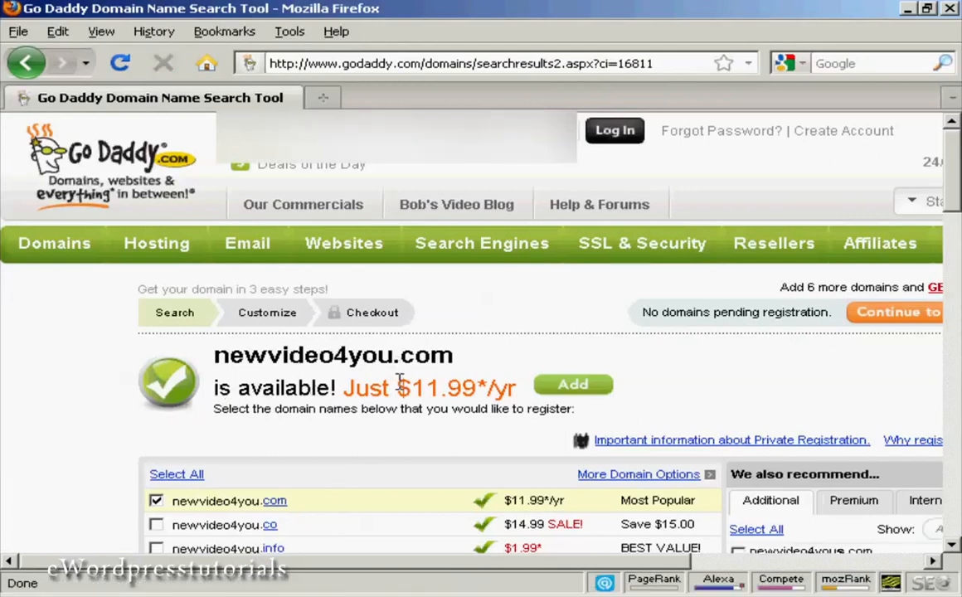
pyautogui.scroll(-3)
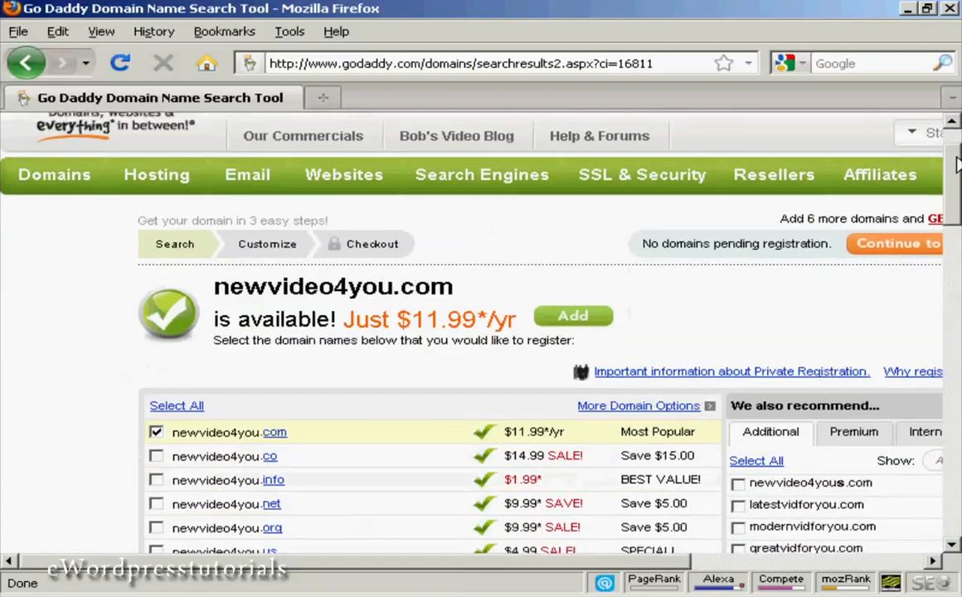
pyautogui.scroll(-3)
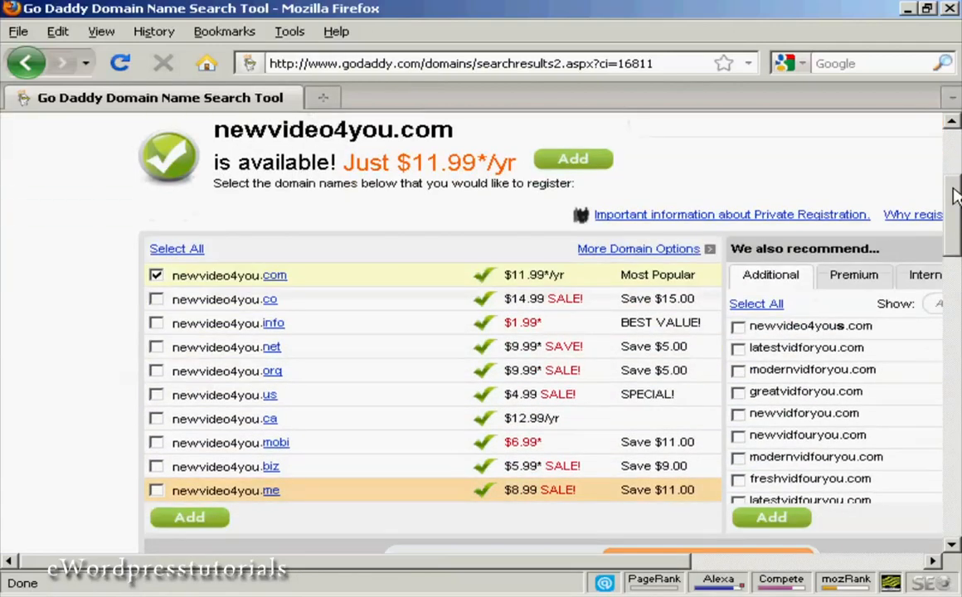
pyautogui.moveTo(298, 358)
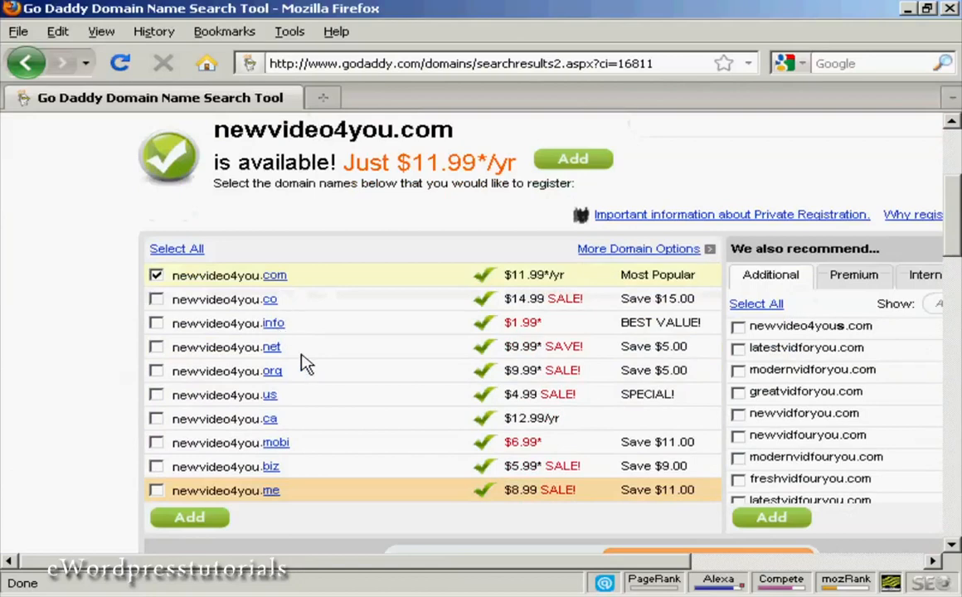
pyautogui.moveTo(307, 506)
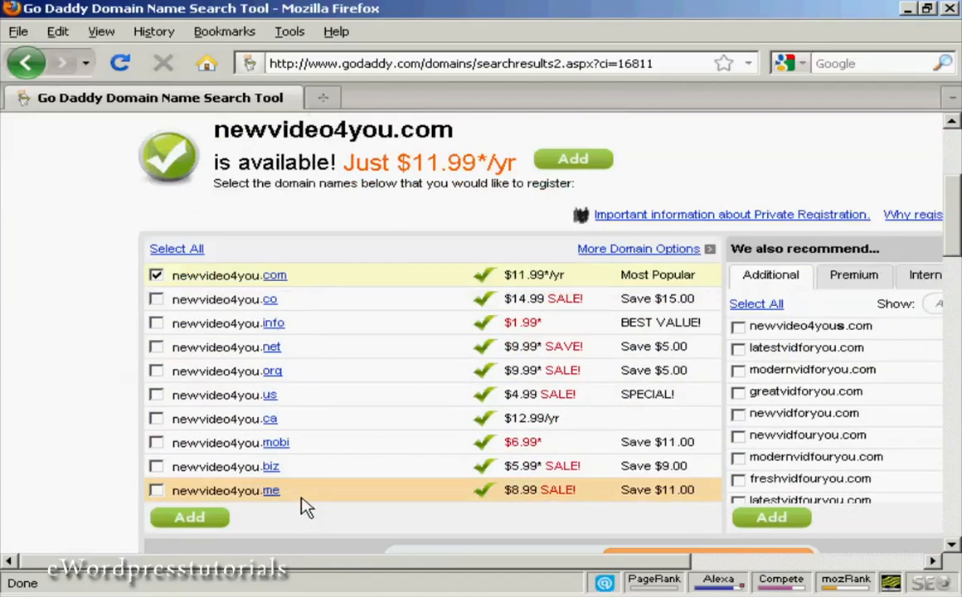
pyautogui.moveTo(617, 577)
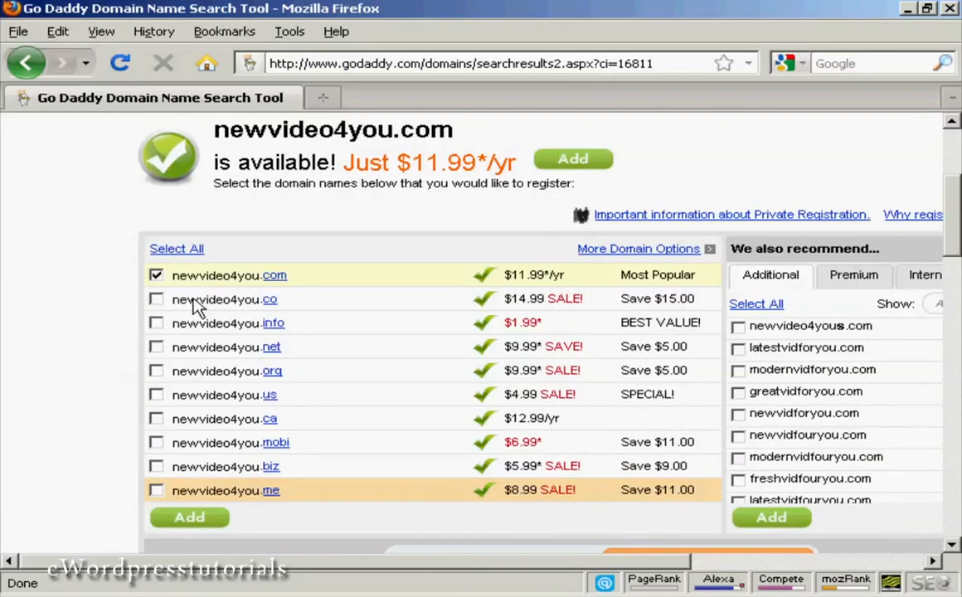
pyautogui.moveTo(206, 428)
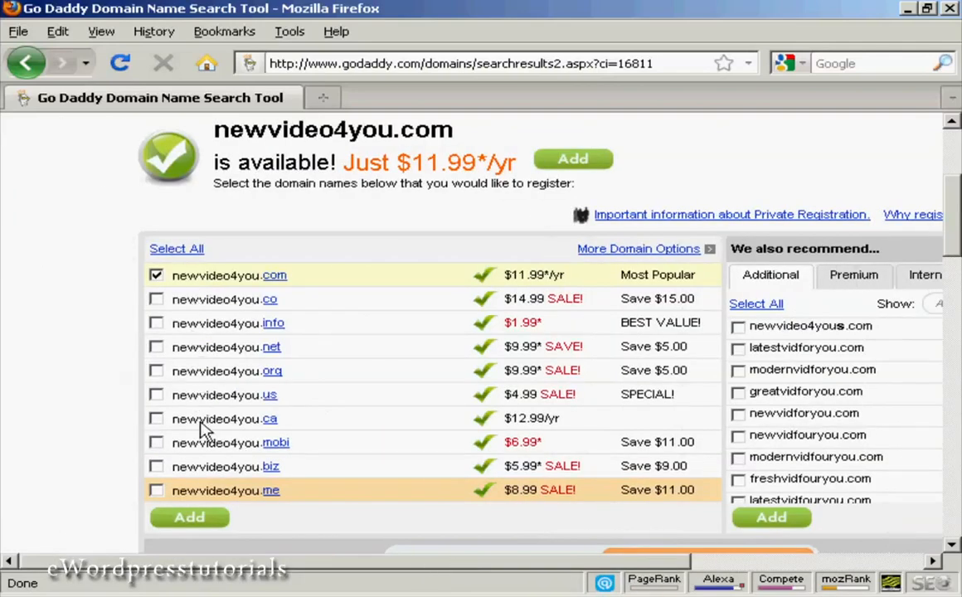
pyautogui.moveTo(300, 406)
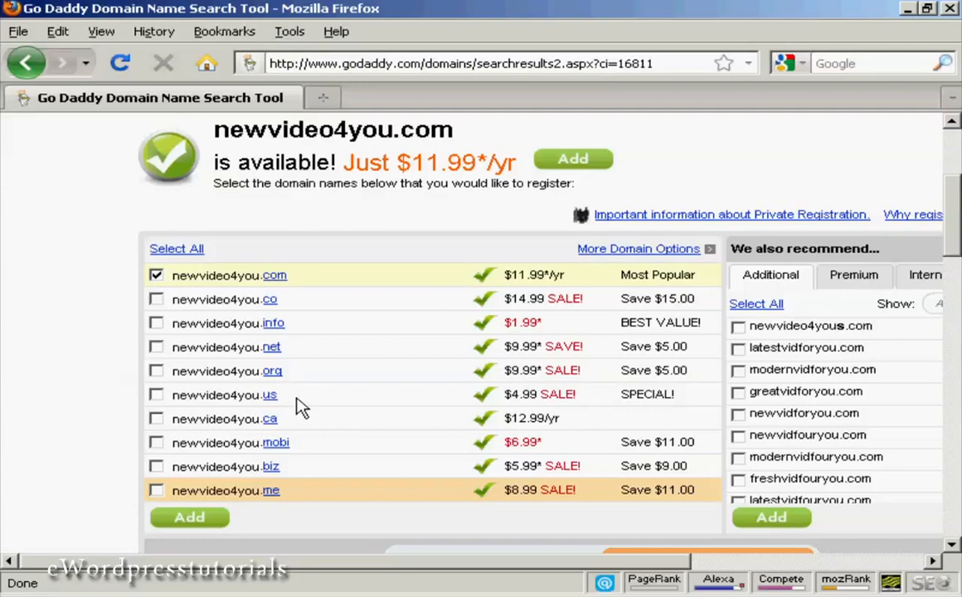
pyautogui.moveTo(628, 242)
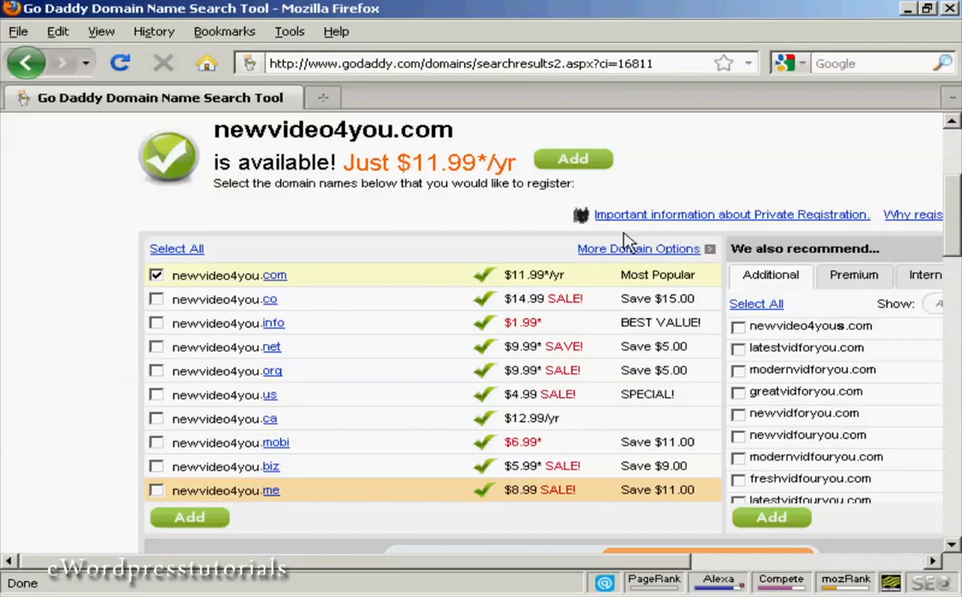
pyautogui.click(574, 159)
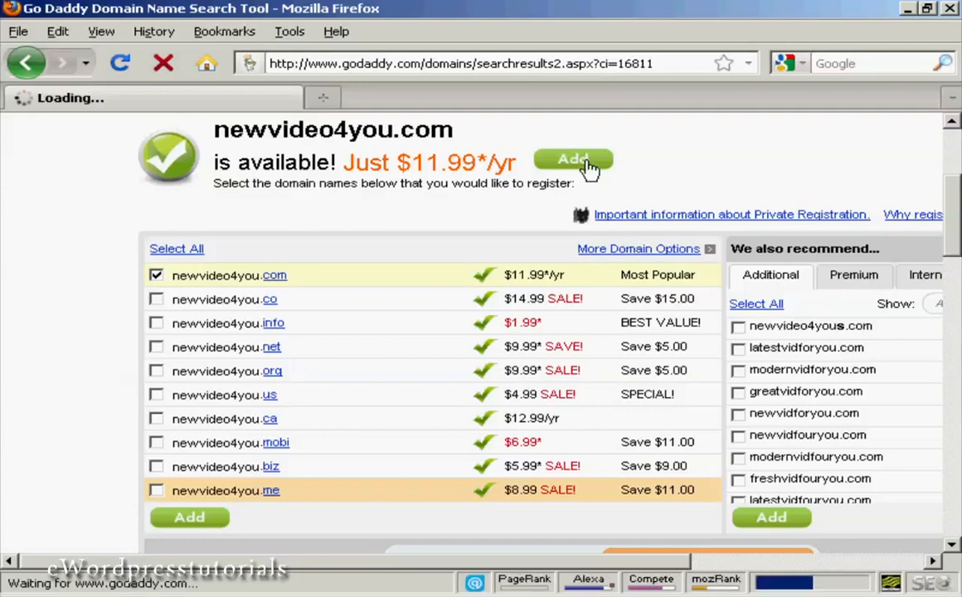
pyautogui.click(572, 159)
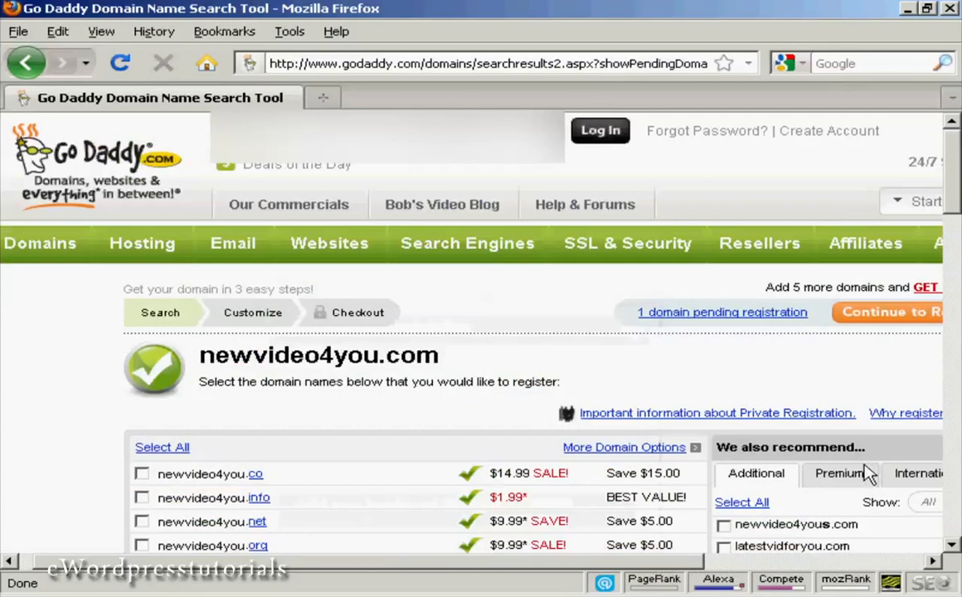
pyautogui.scroll(-3)
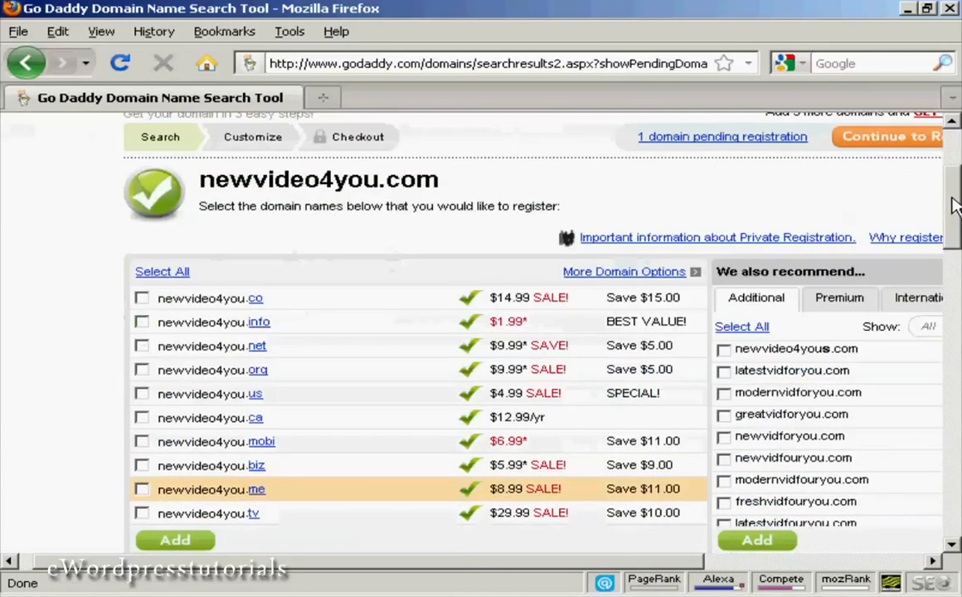
pyautogui.scroll(-3)
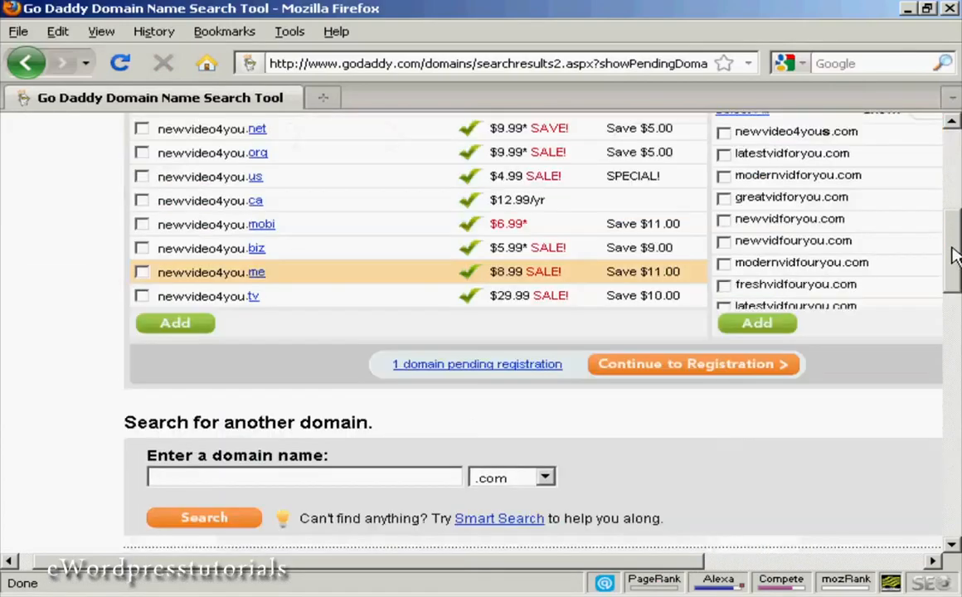
pyautogui.scroll(-3)
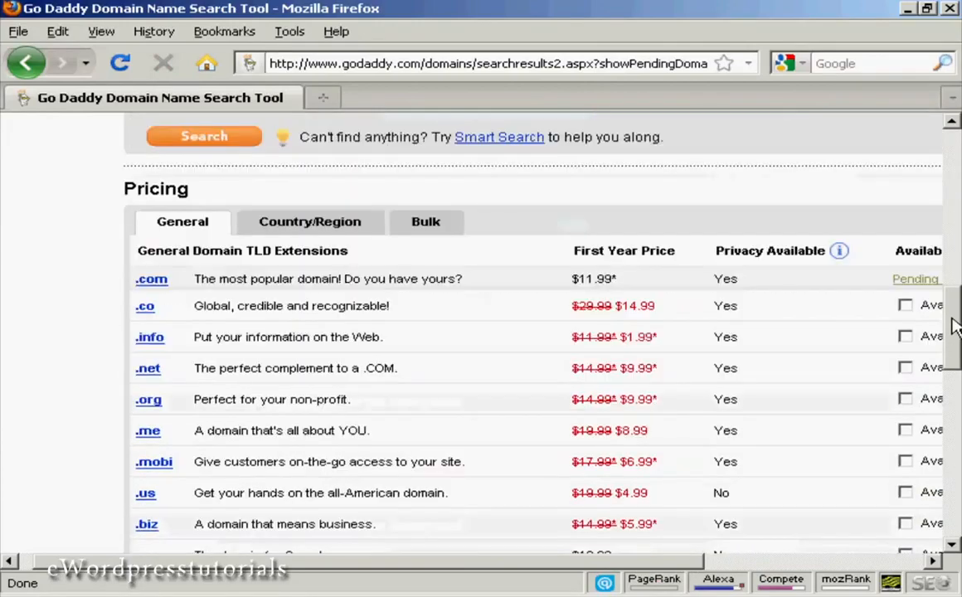
pyautogui.scroll(-3)
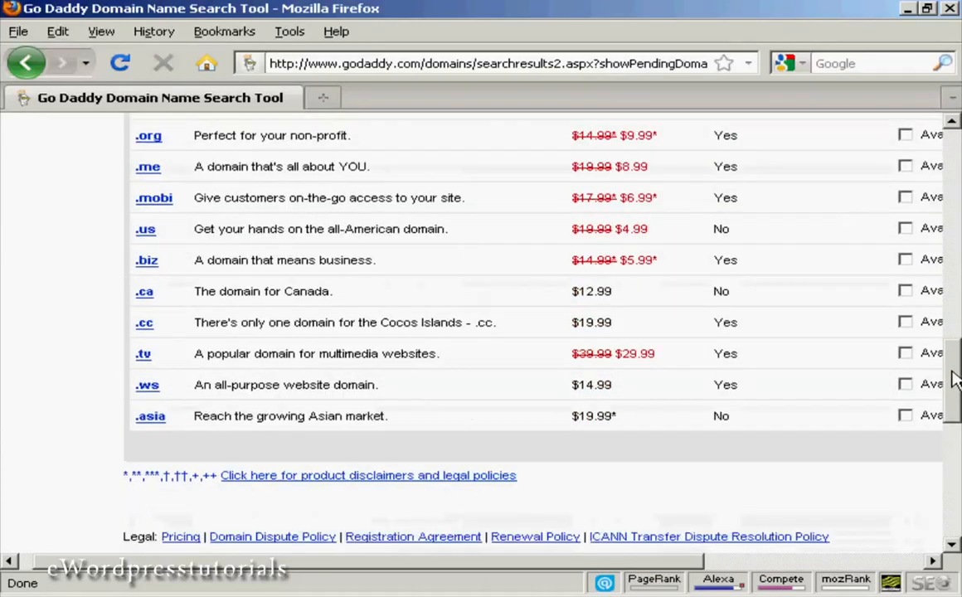
pyautogui.scroll(3)
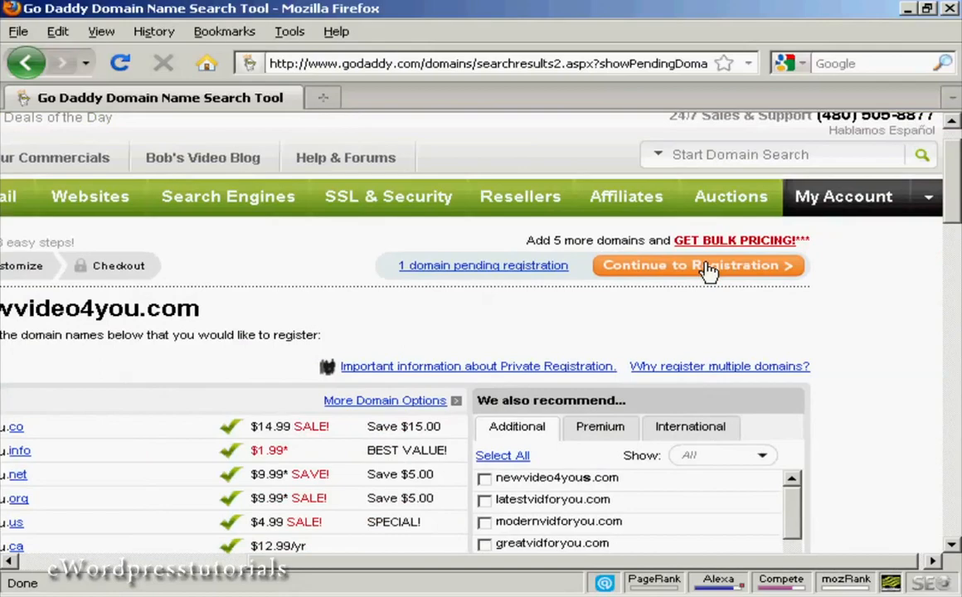
# Step: Continue to registration and decline the extra matching-domains bundle with No Thanks
pyautogui.click(698, 265)
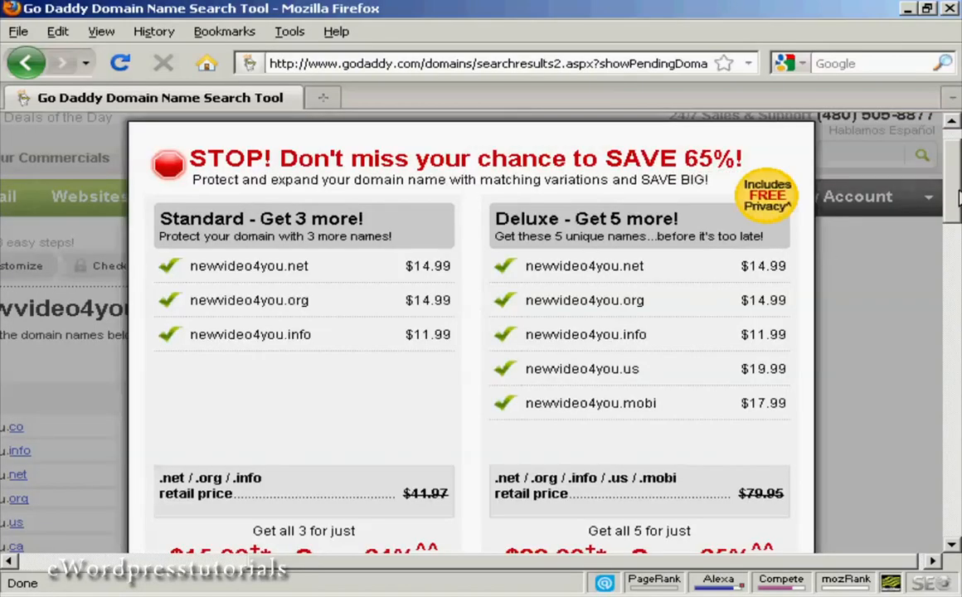
pyautogui.scroll(-3)
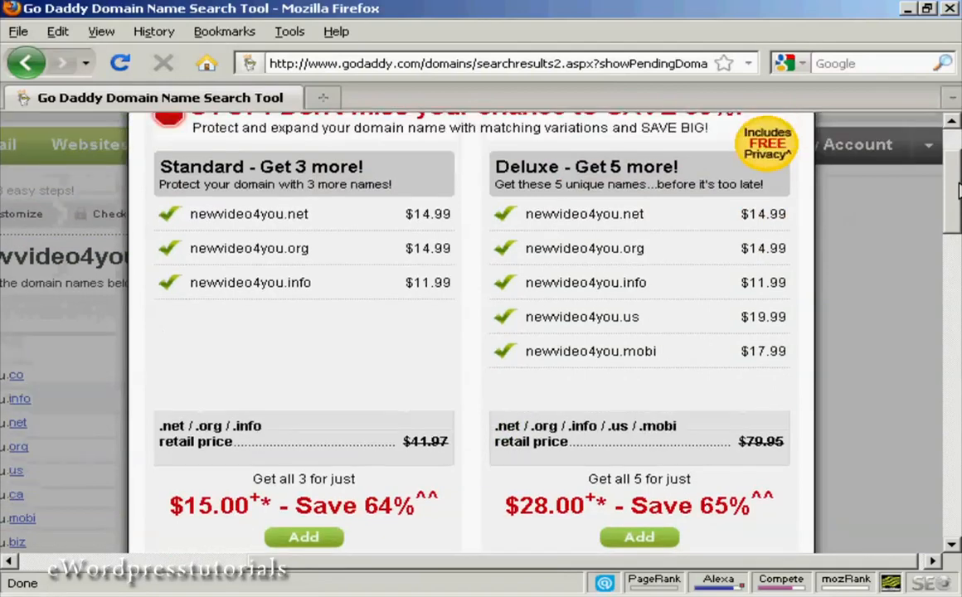
pyautogui.scroll(-3)
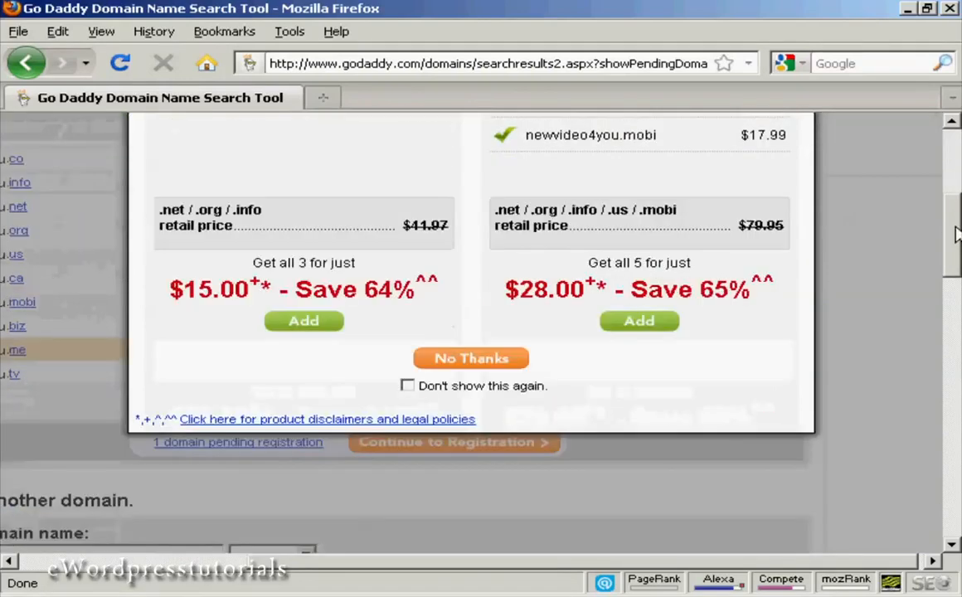
pyautogui.click(471, 358)
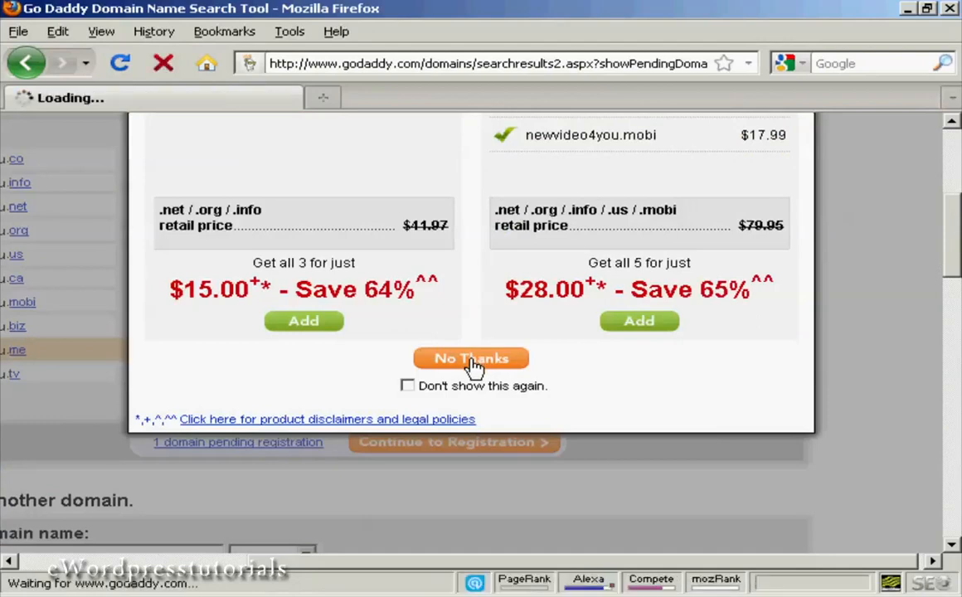
pyautogui.click(471, 358)
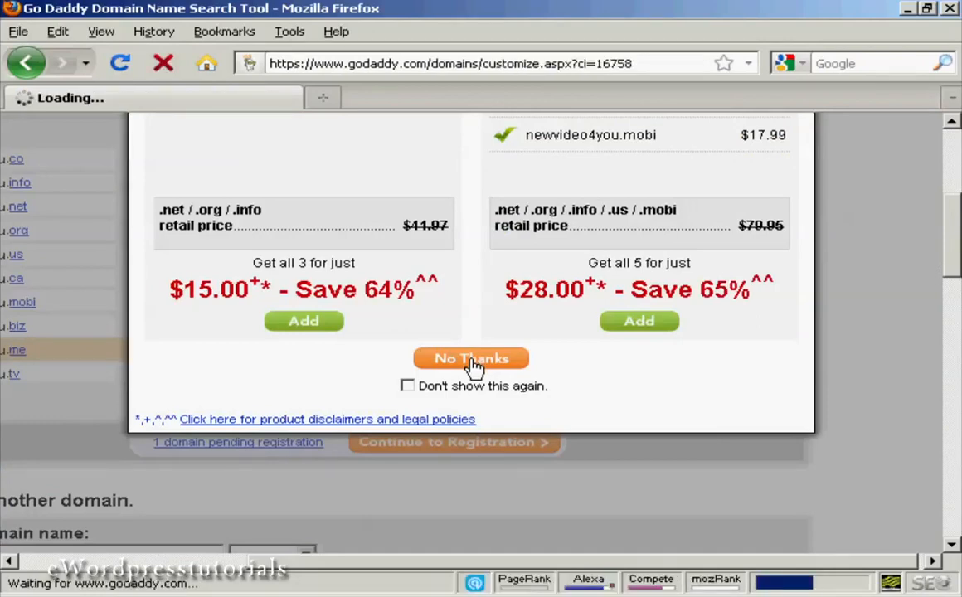
# Step: Submit the domain registration contact form with the United Kingdom address and phone number
pyautogui.click(471, 358)
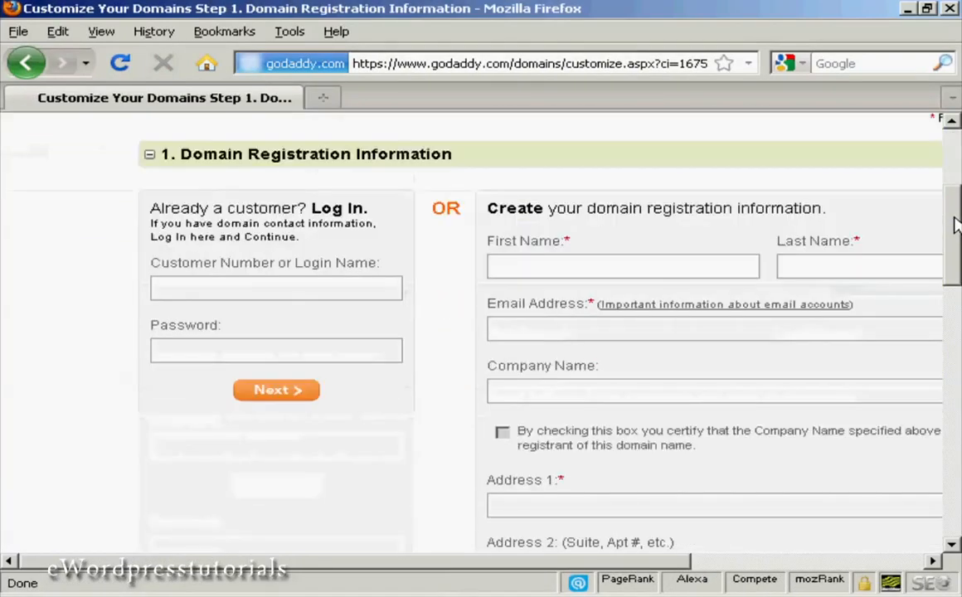
pyautogui.moveTo(633, 568)
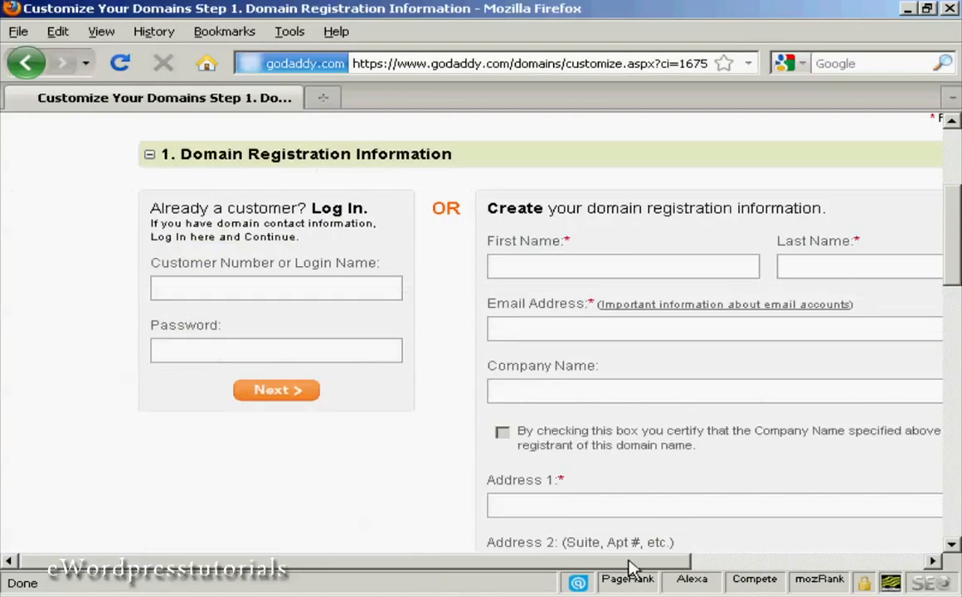
pyautogui.hscroll(3)
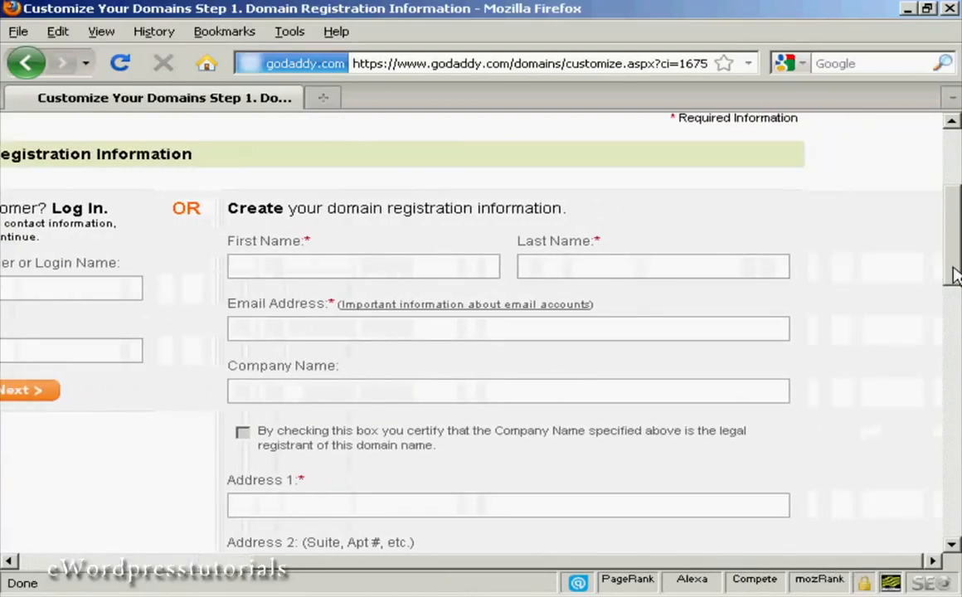
pyautogui.scroll(-3)
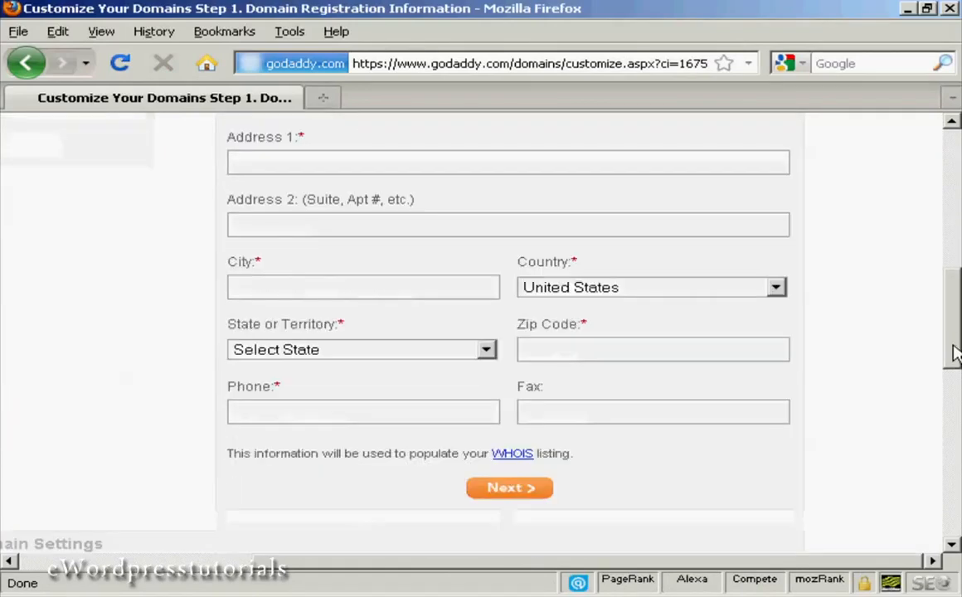
pyautogui.scroll(3)
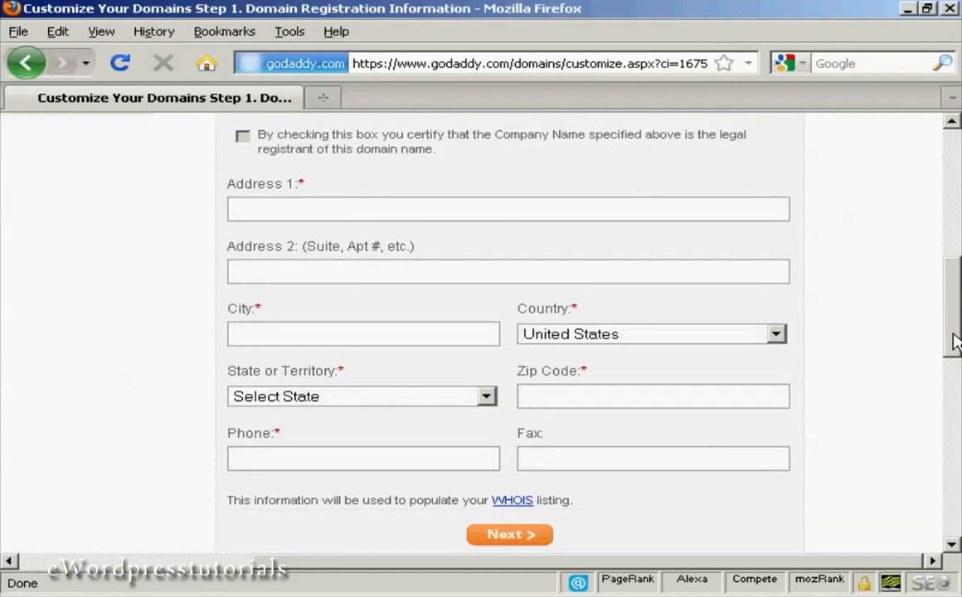
pyautogui.scroll(3)
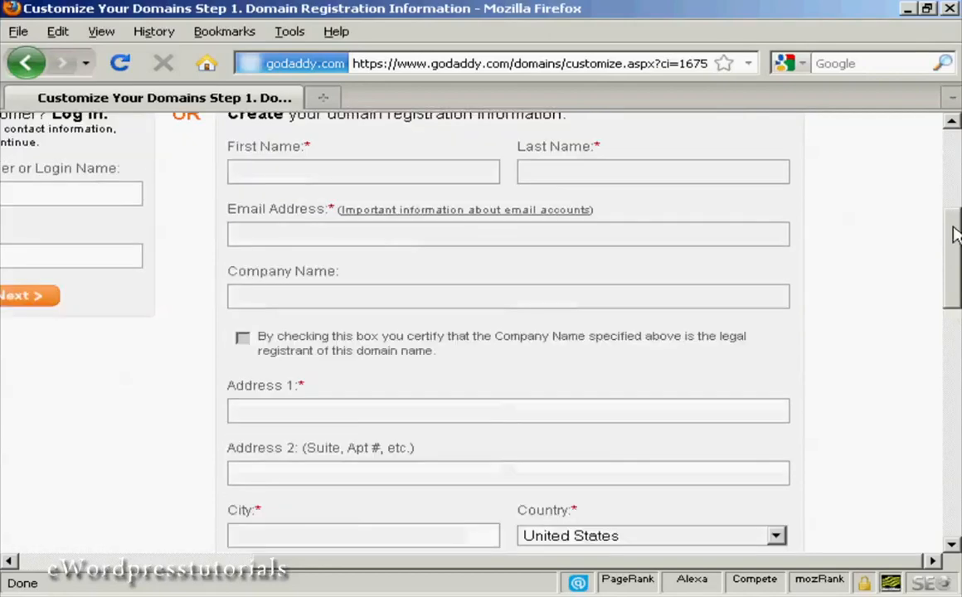
pyautogui.scroll(3)
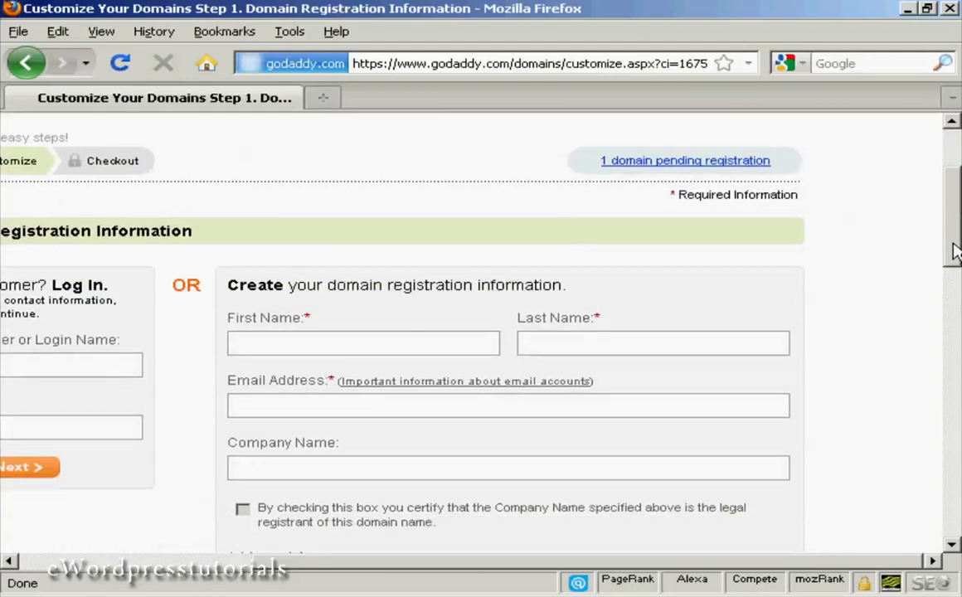
pyautogui.scroll(-3)
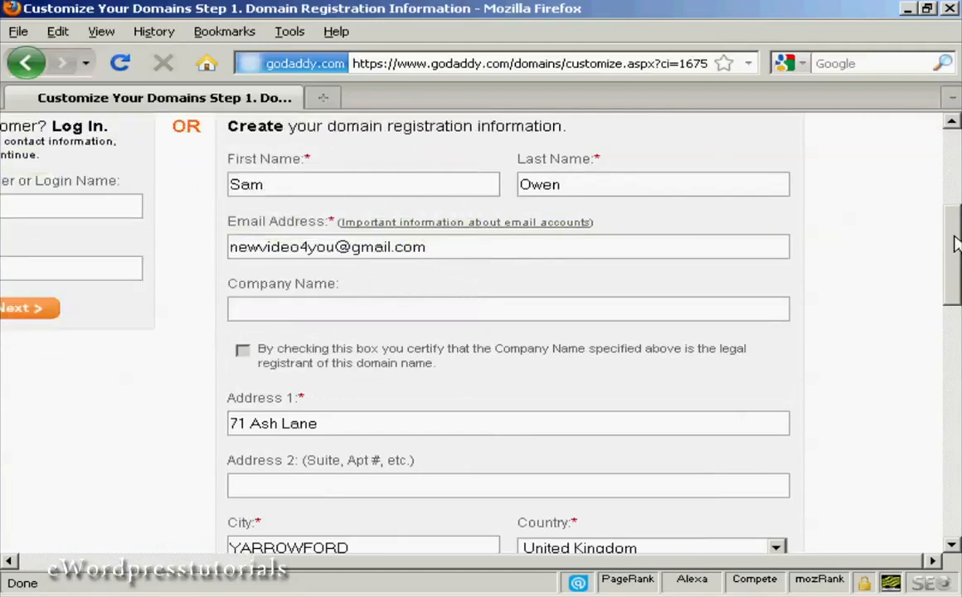
pyautogui.scroll(-3)
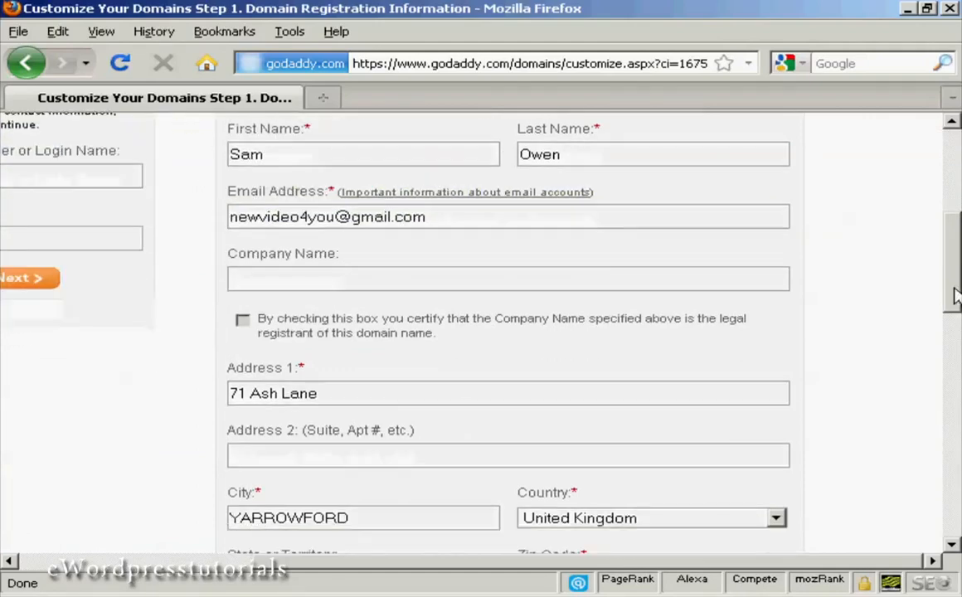
pyautogui.scroll(-3)
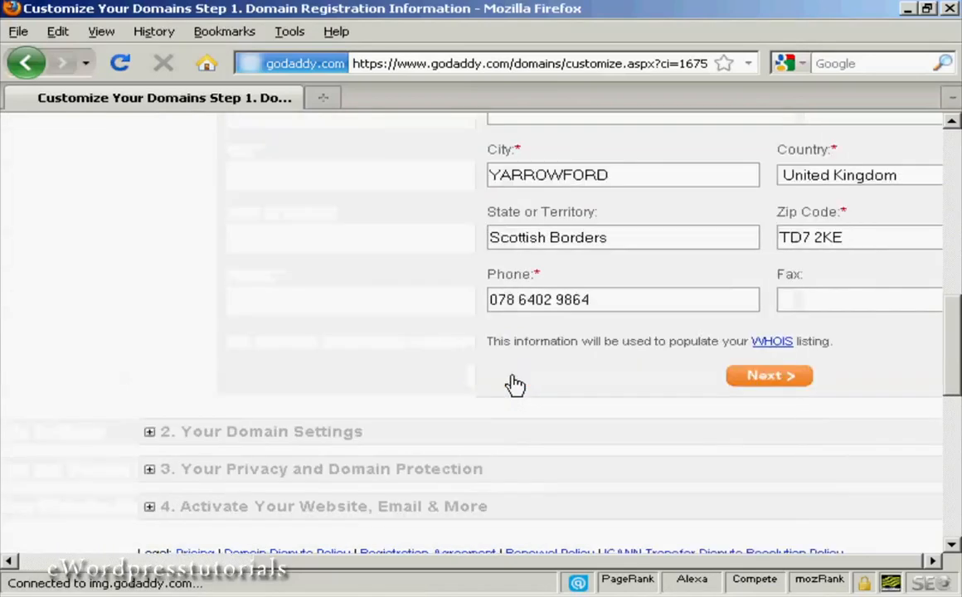
pyautogui.click(768, 375)
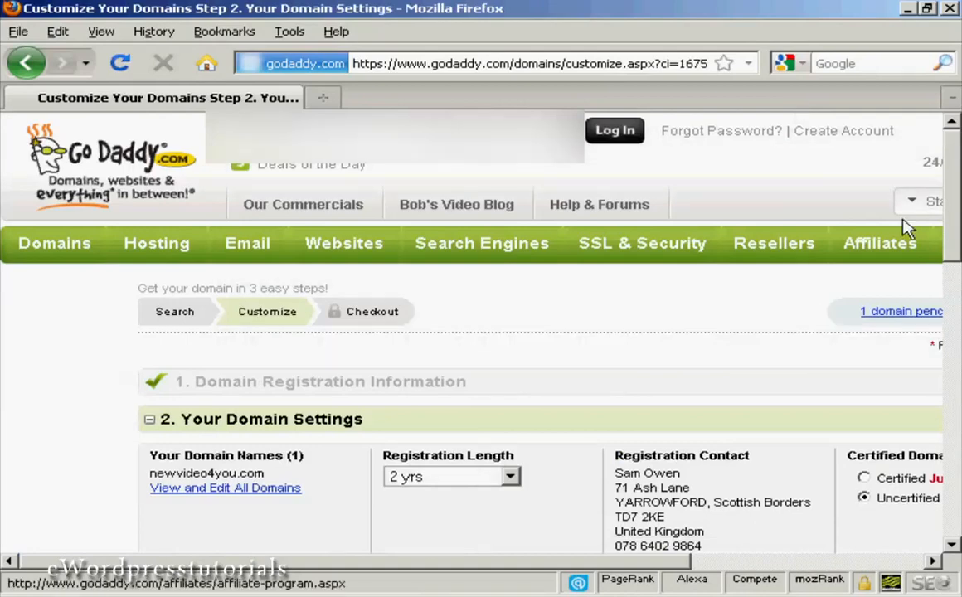
# Step: Set registration length to 1 yr, keep the domain Uncertified and continue
pyautogui.scroll(-3)
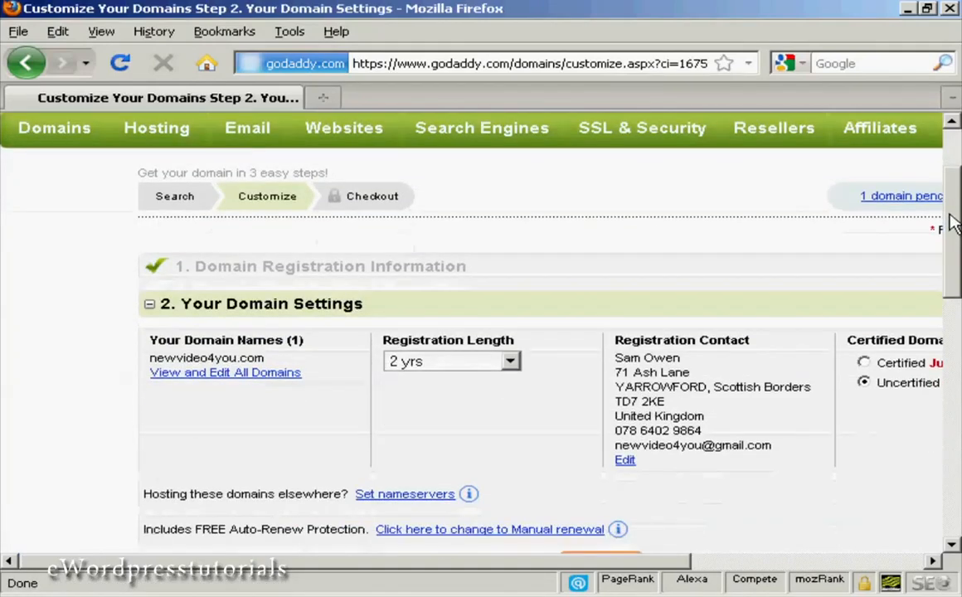
pyautogui.scroll(-3)
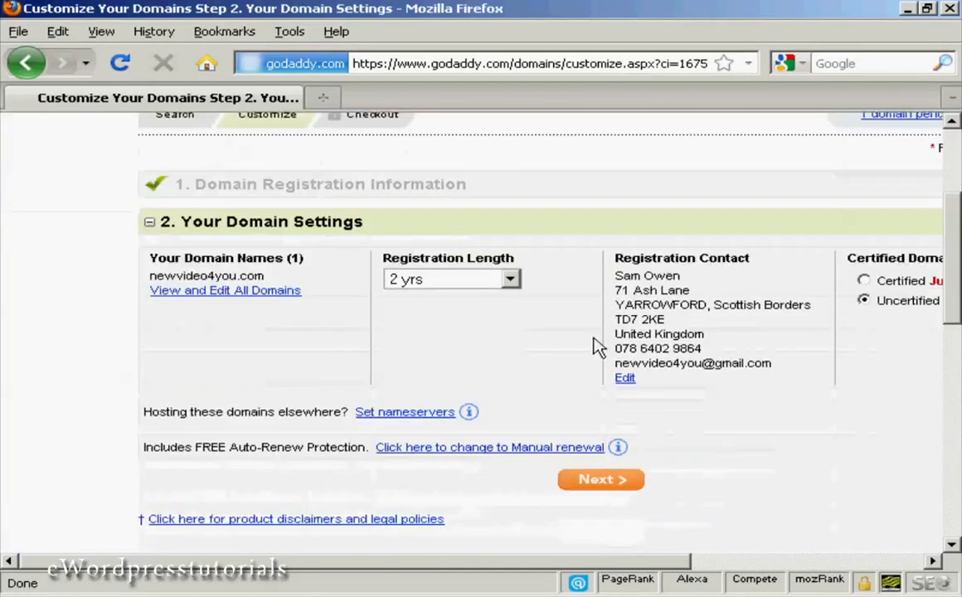
pyautogui.click(511, 279)
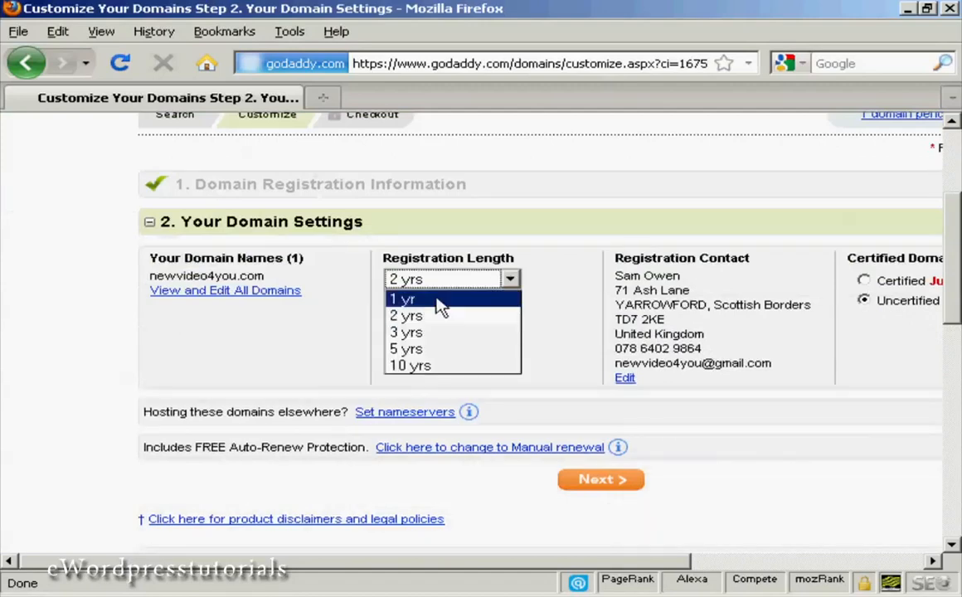
pyautogui.click(402, 299)
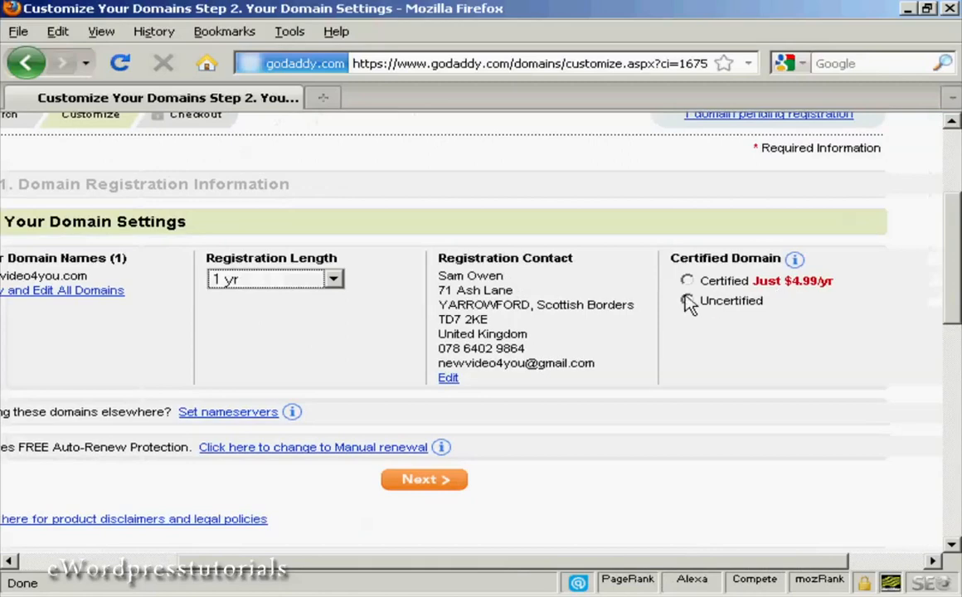
pyautogui.click(687, 300)
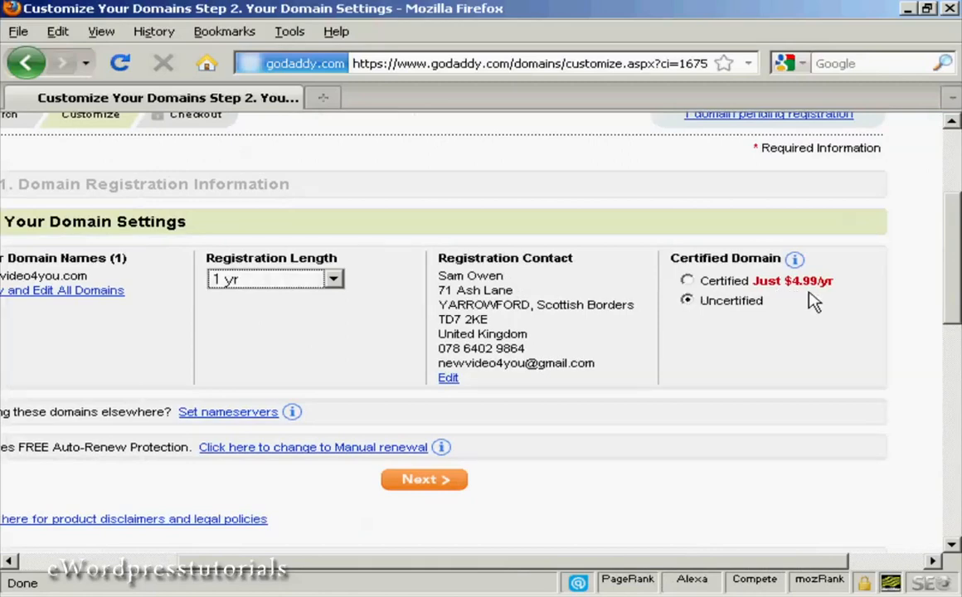
pyautogui.moveTo(688, 300)
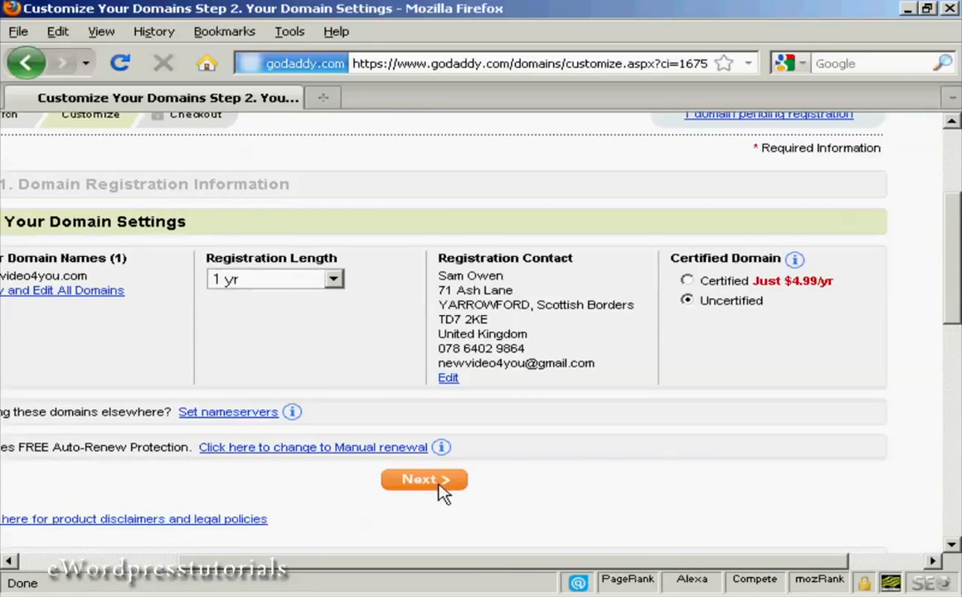
pyautogui.click(425, 479)
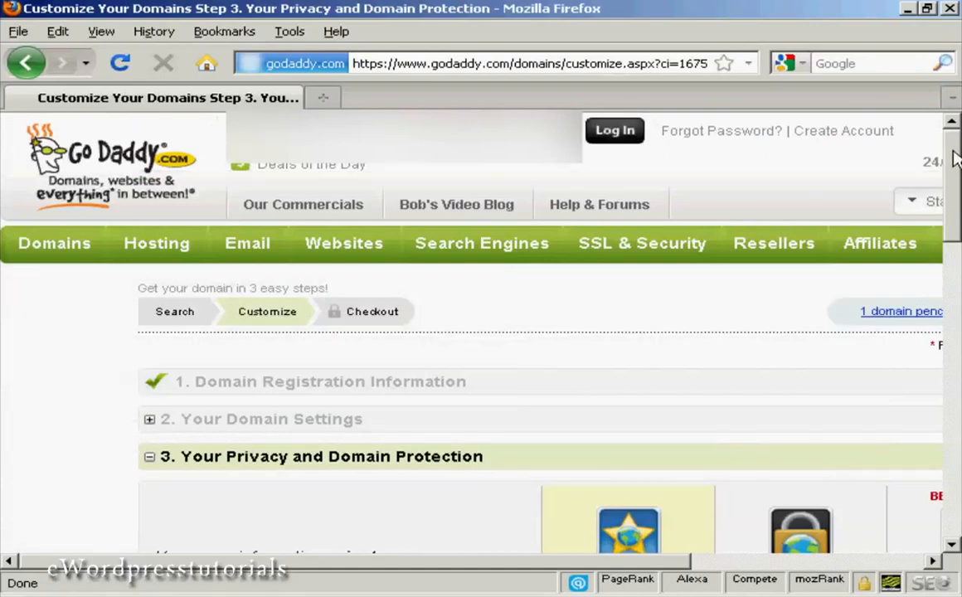
# Step: Keep Standard Registration as the privacy choice and continue to step 4
pyautogui.scroll(-3)
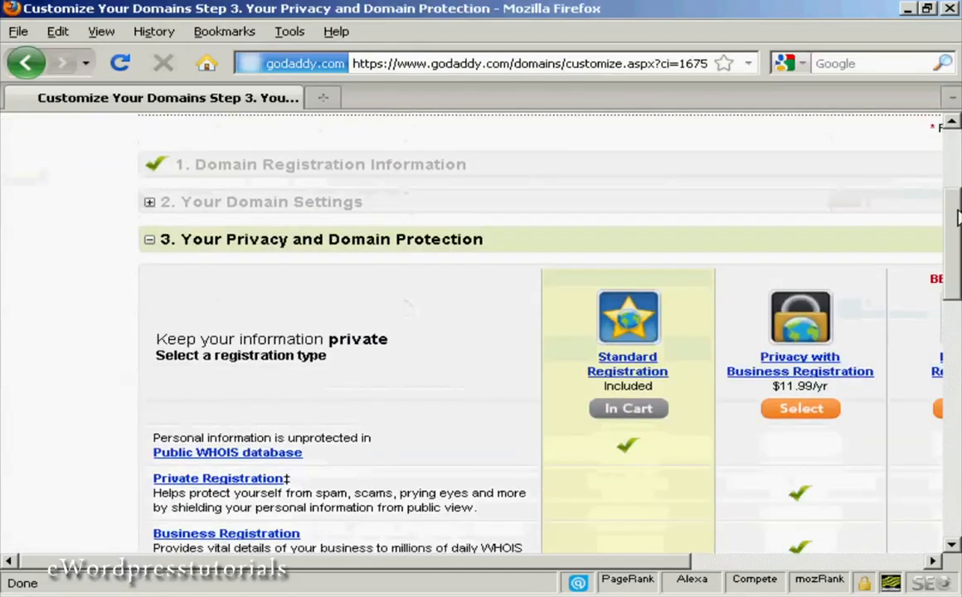
pyautogui.scroll(-3)
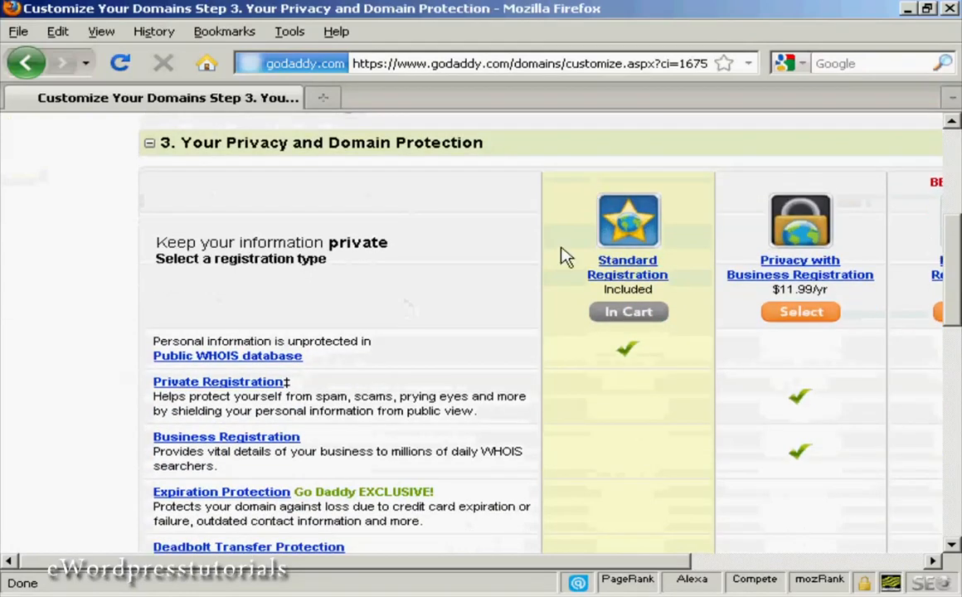
pyautogui.moveTo(697, 307)
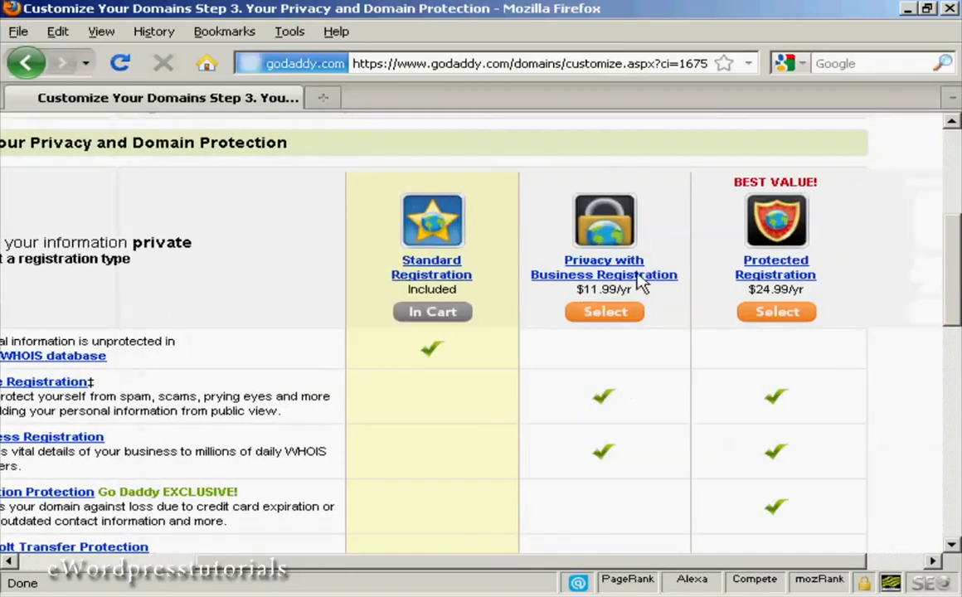
pyautogui.moveTo(727, 578)
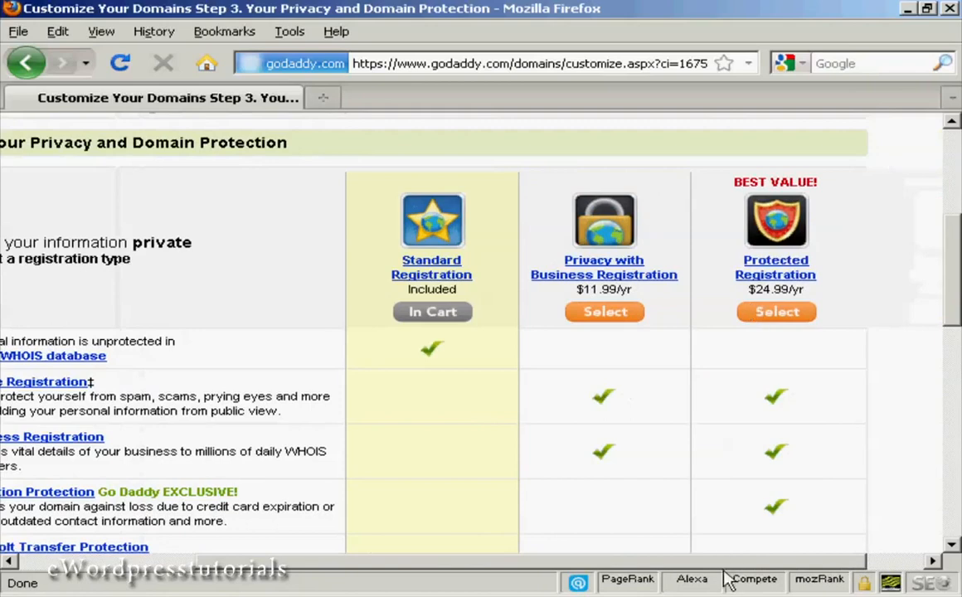
pyautogui.moveTo(793, 572)
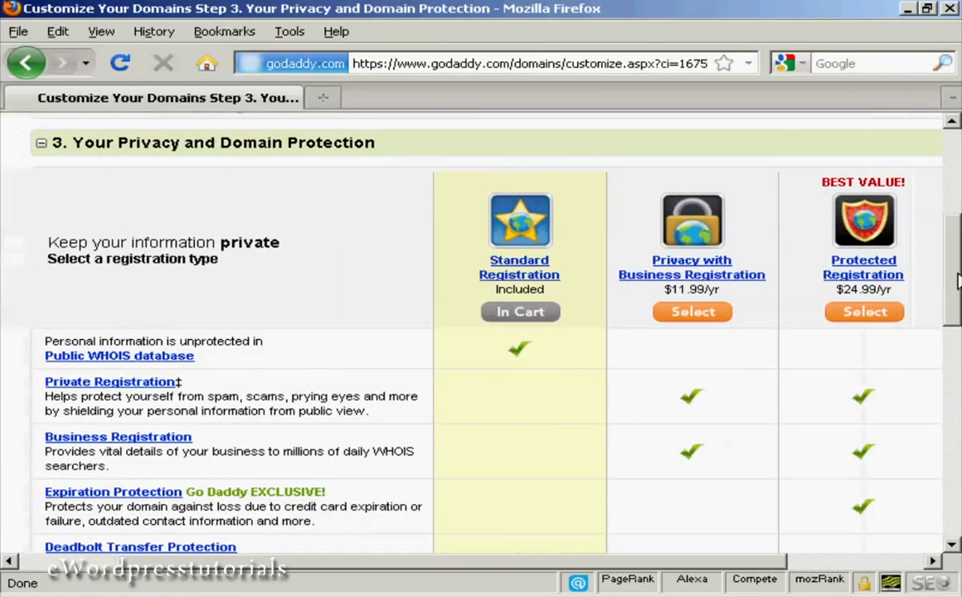
pyautogui.scroll(-3)
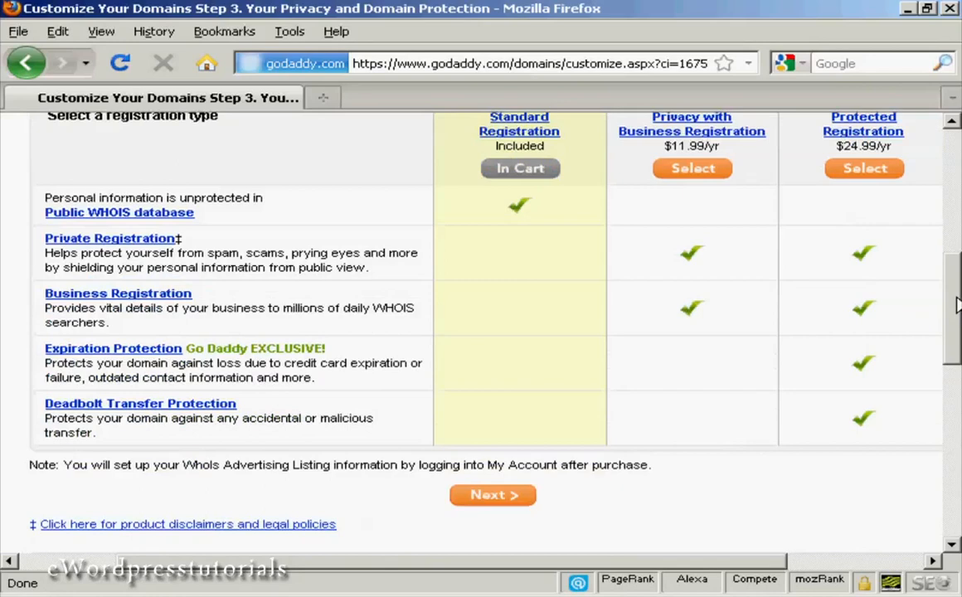
pyautogui.moveTo(241, 438)
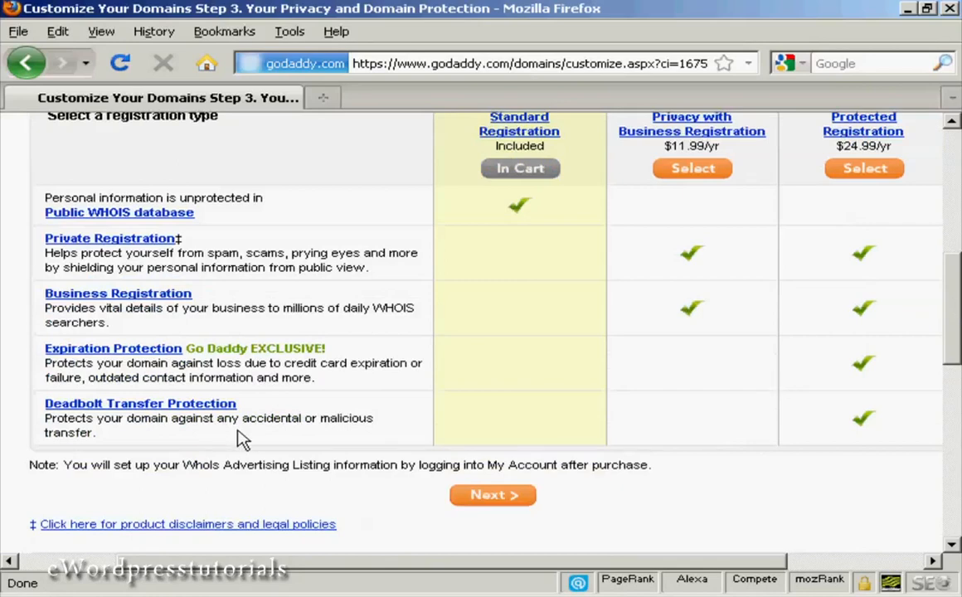
pyautogui.moveTo(952, 340)
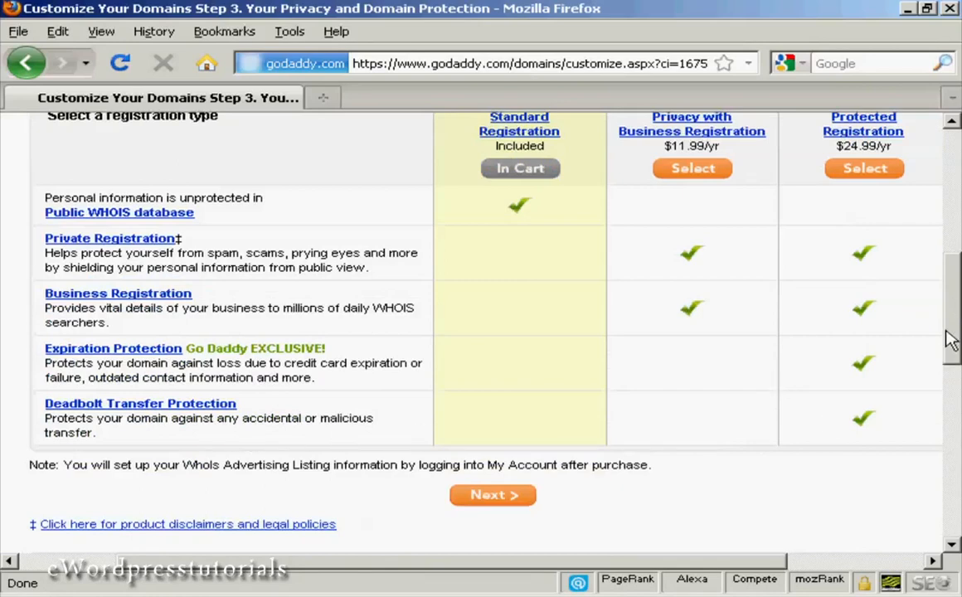
pyautogui.scroll(3)
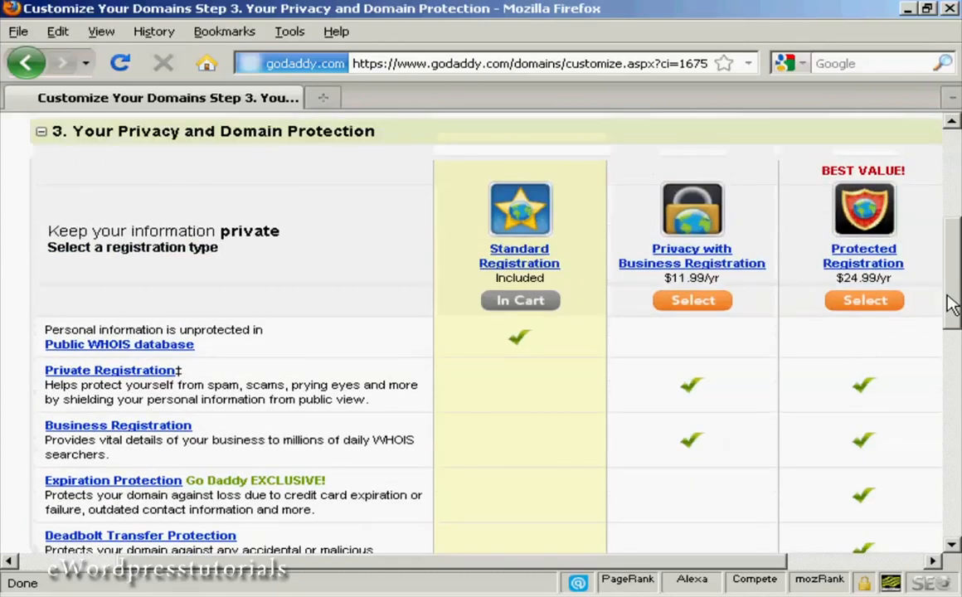
pyautogui.scroll(-3)
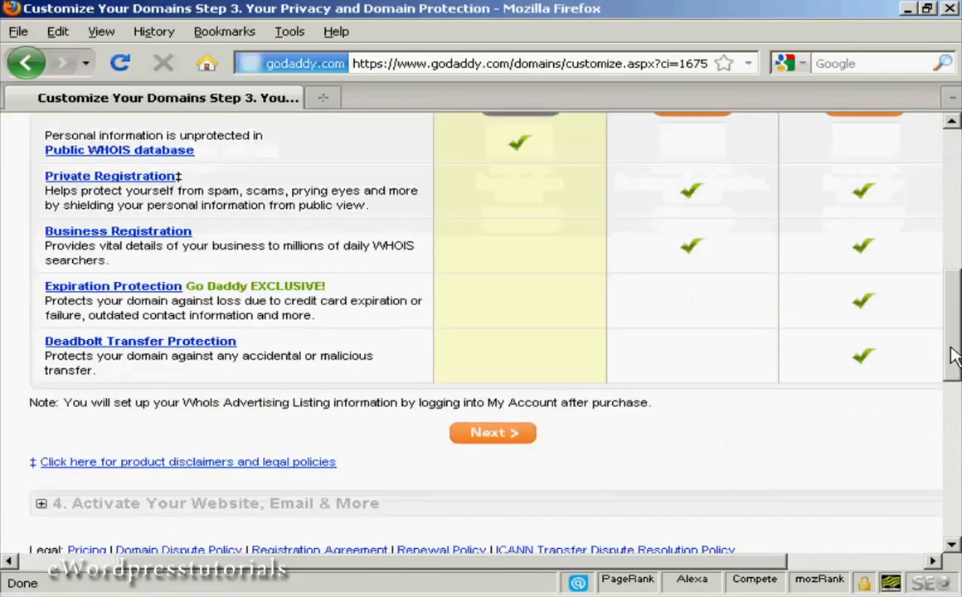
pyautogui.moveTo(498, 439)
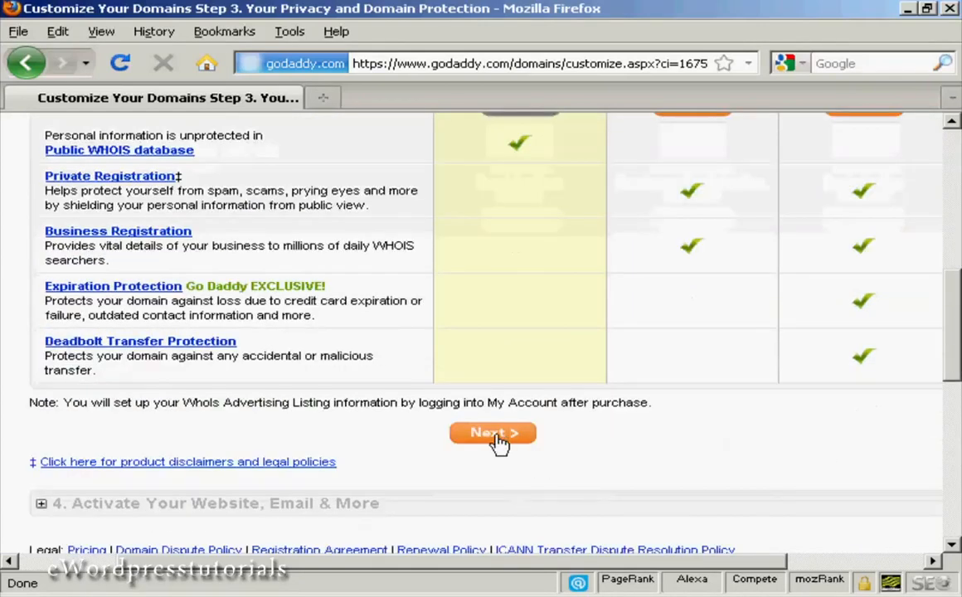
pyautogui.click(493, 433)
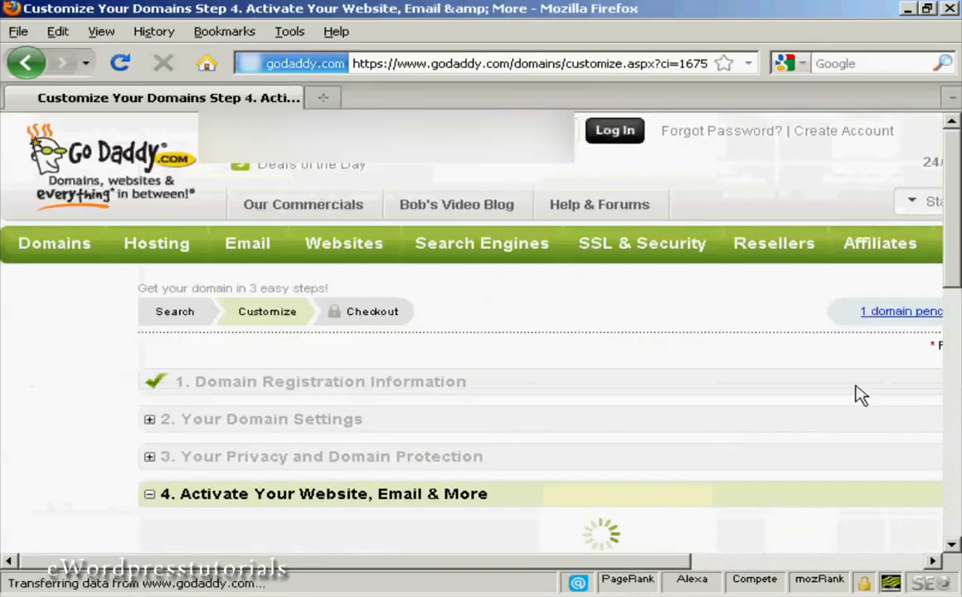
# Step: Skip the email and hosting add-ons and proceed to the shopping cart
pyautogui.scroll(-3)
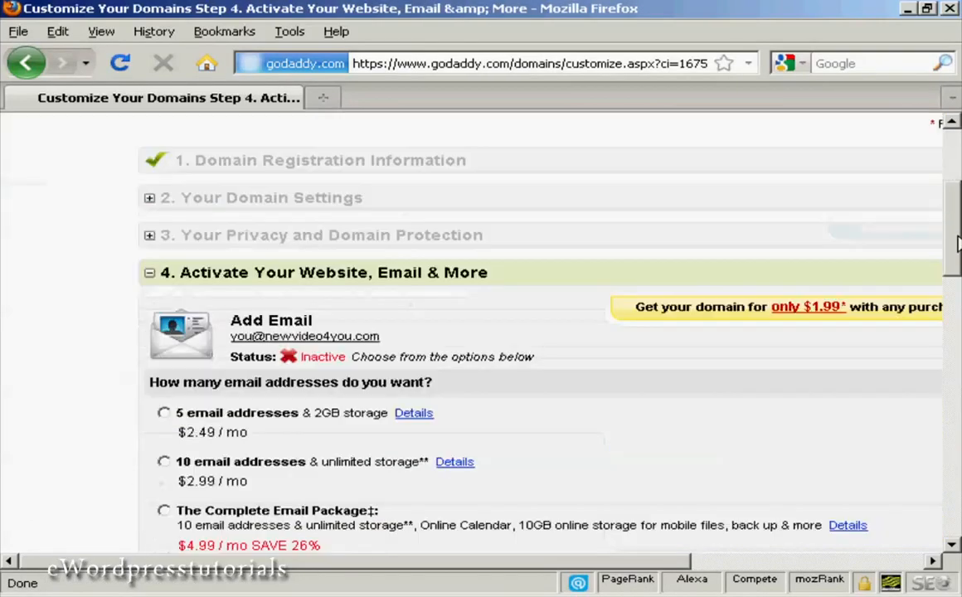
pyautogui.scroll(-3)
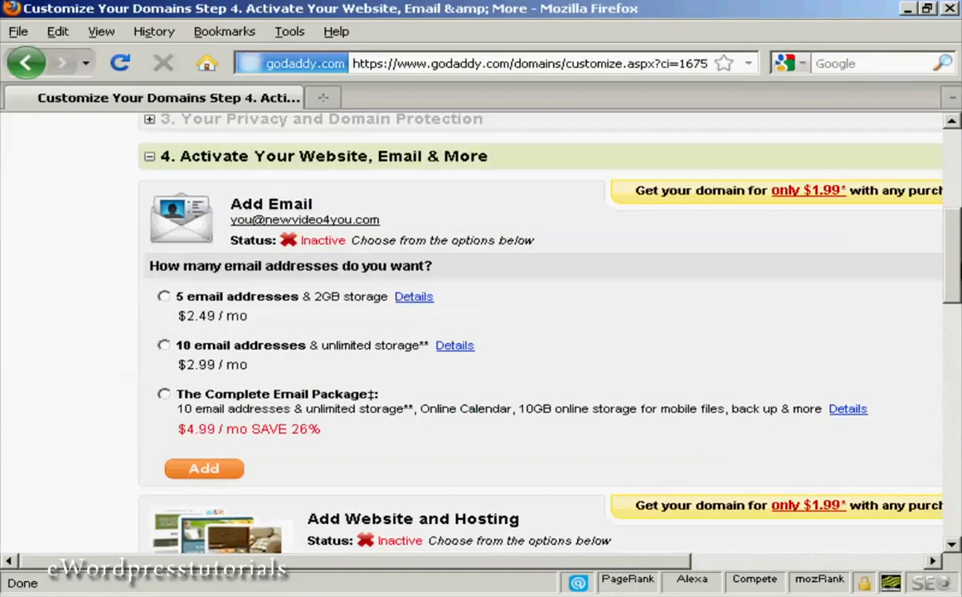
pyautogui.moveTo(956, 264)
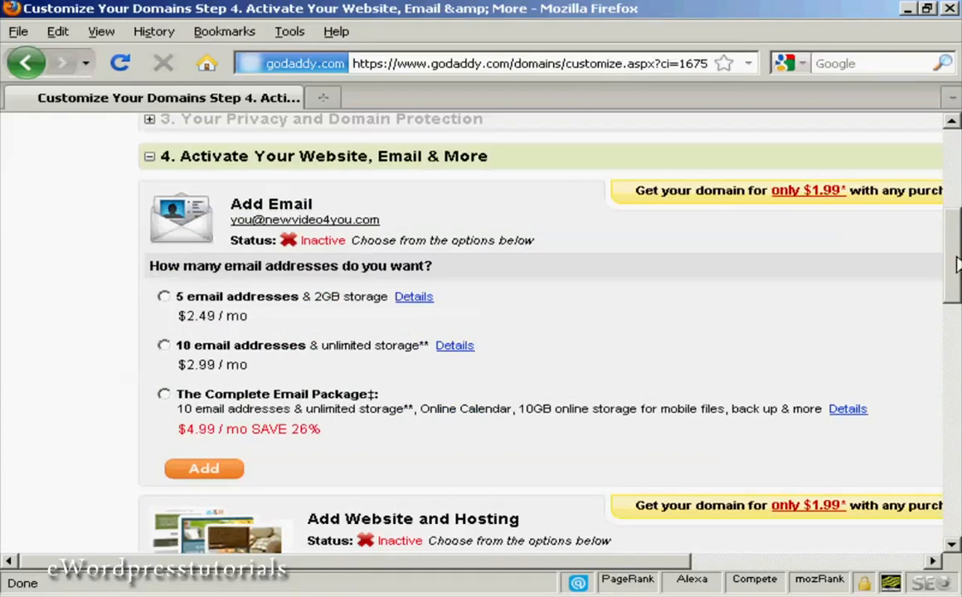
pyautogui.scroll(-3)
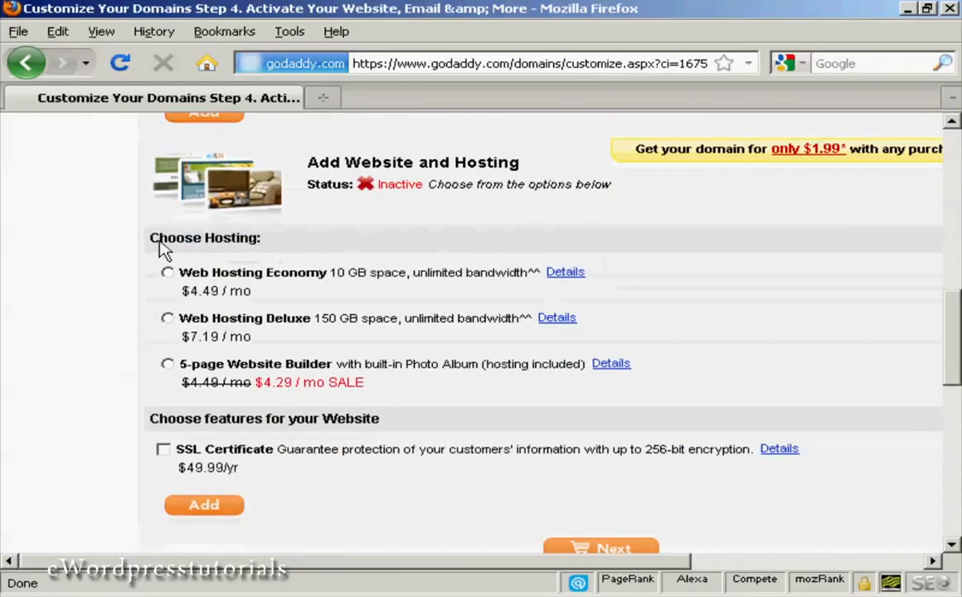
pyautogui.moveTo(716, 381)
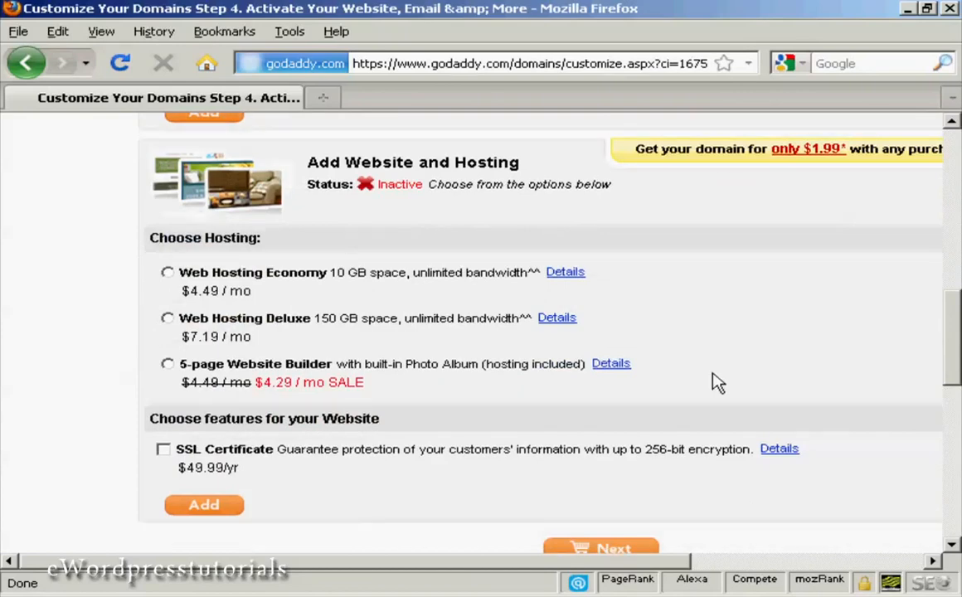
pyautogui.moveTo(943, 315)
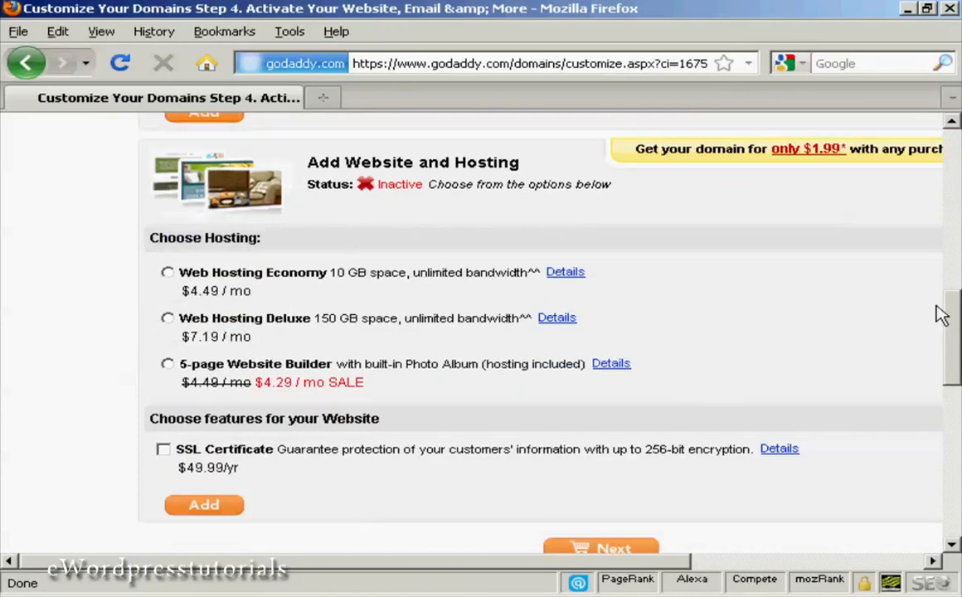
pyautogui.scroll(-3)
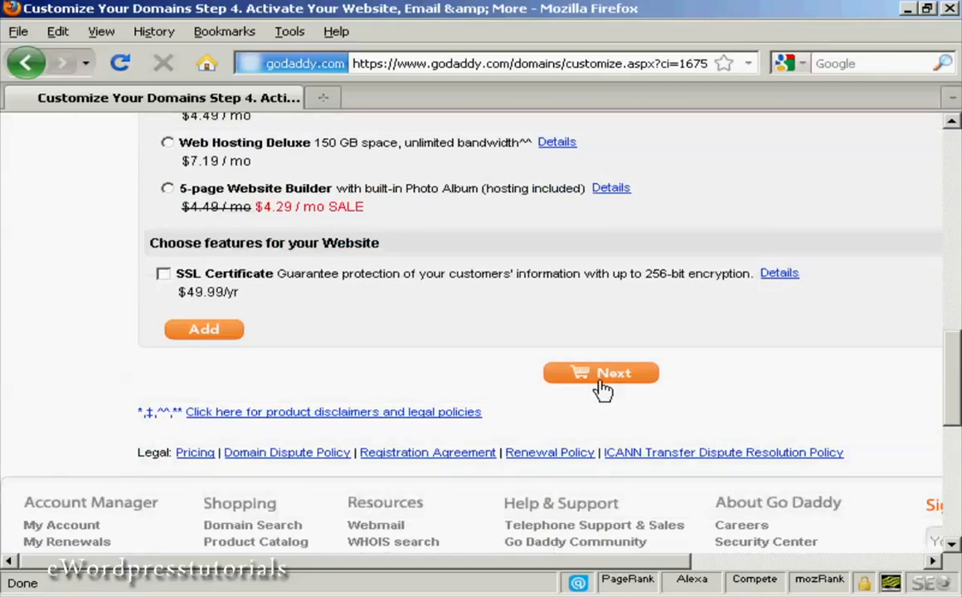
pyautogui.click(601, 372)
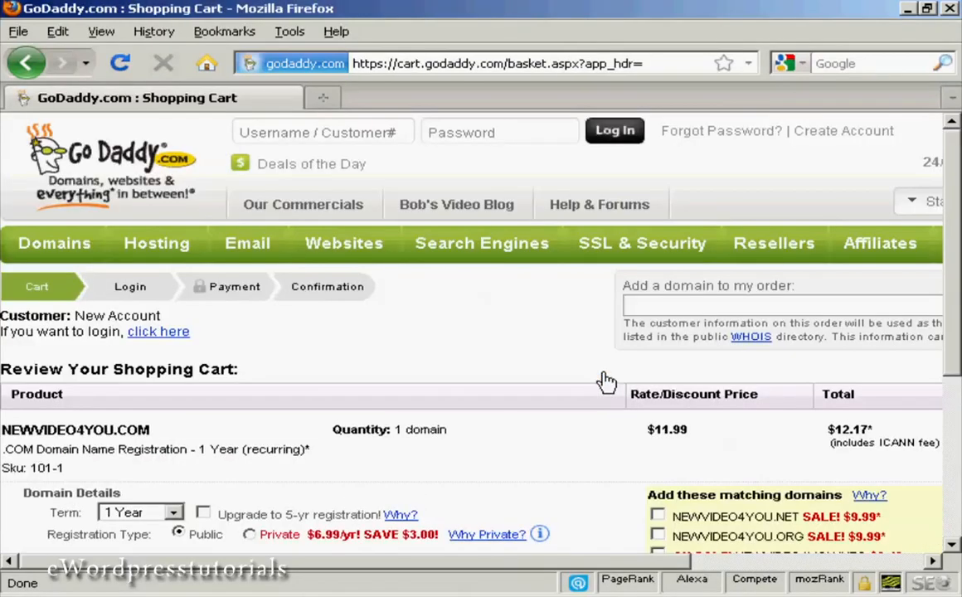
pyautogui.moveTo(809, 467)
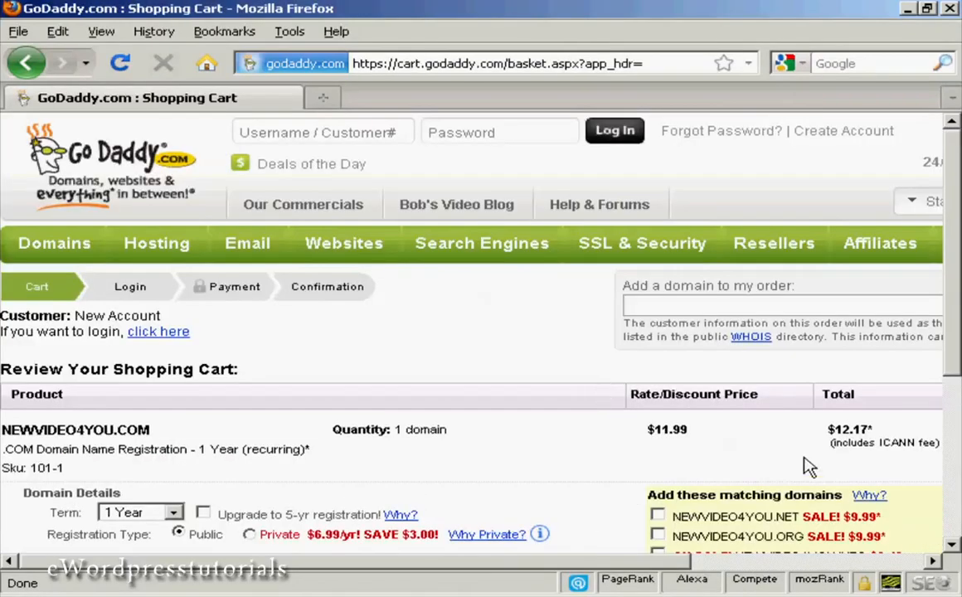
pyautogui.scroll(-3)
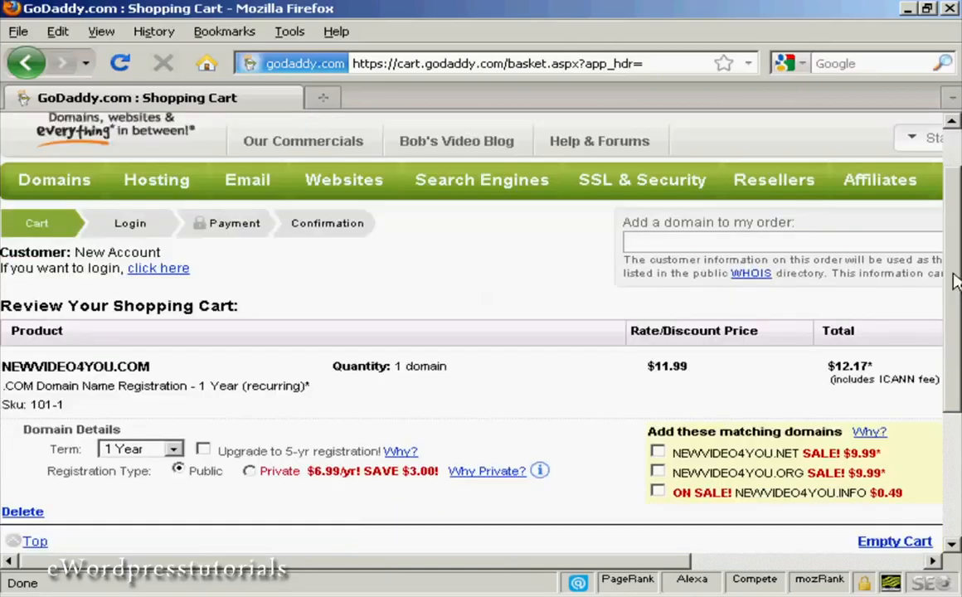
pyautogui.scroll(-3)
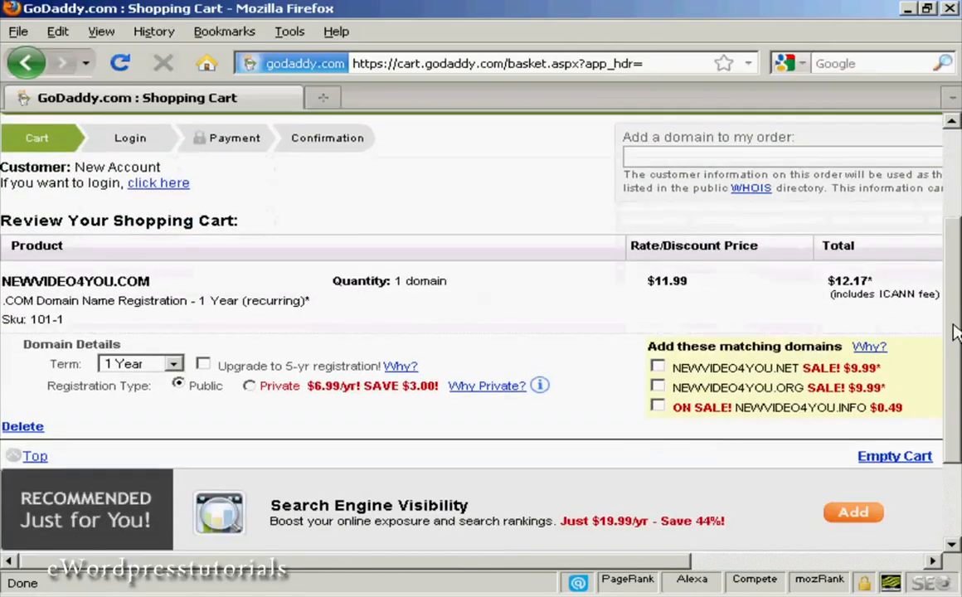
pyautogui.scroll(-3)
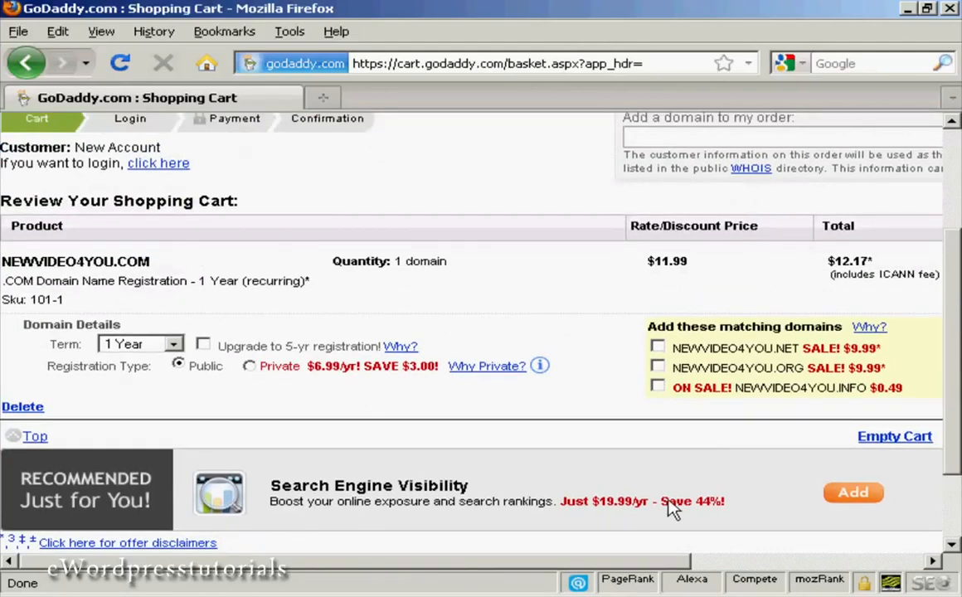
pyautogui.moveTo(680, 352)
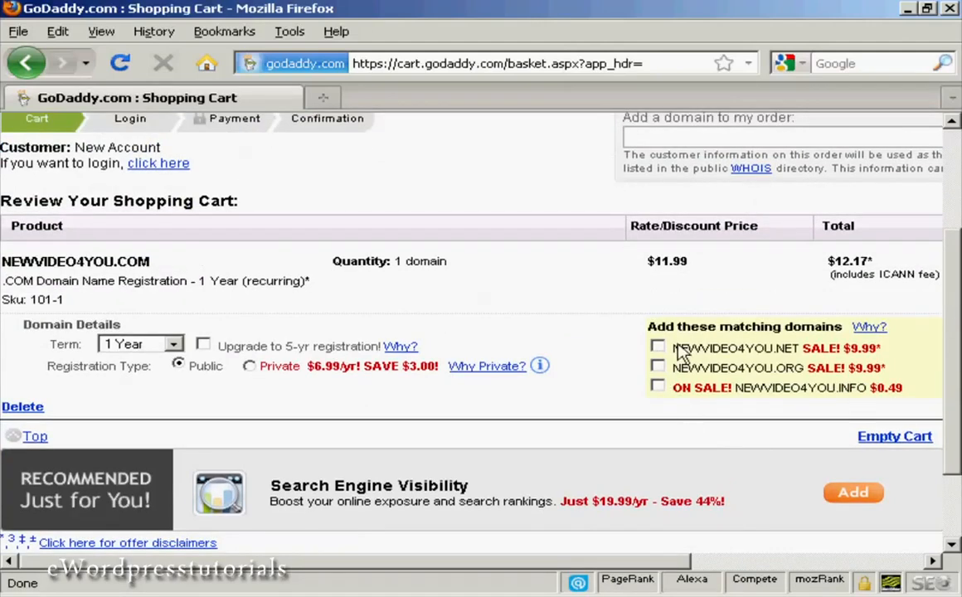
pyautogui.moveTo(788, 412)
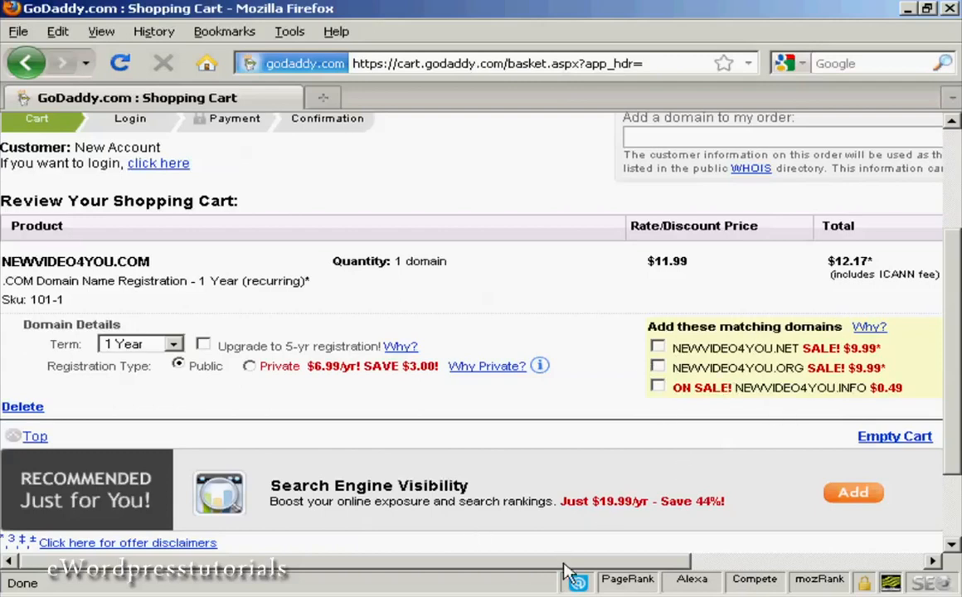
pyautogui.hscroll(3)
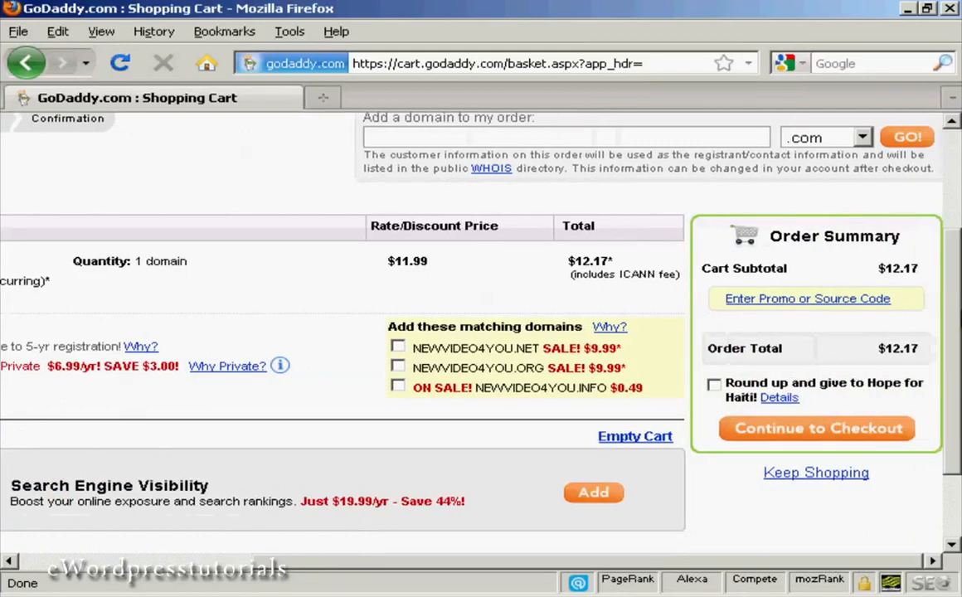
pyautogui.moveTo(869, 309)
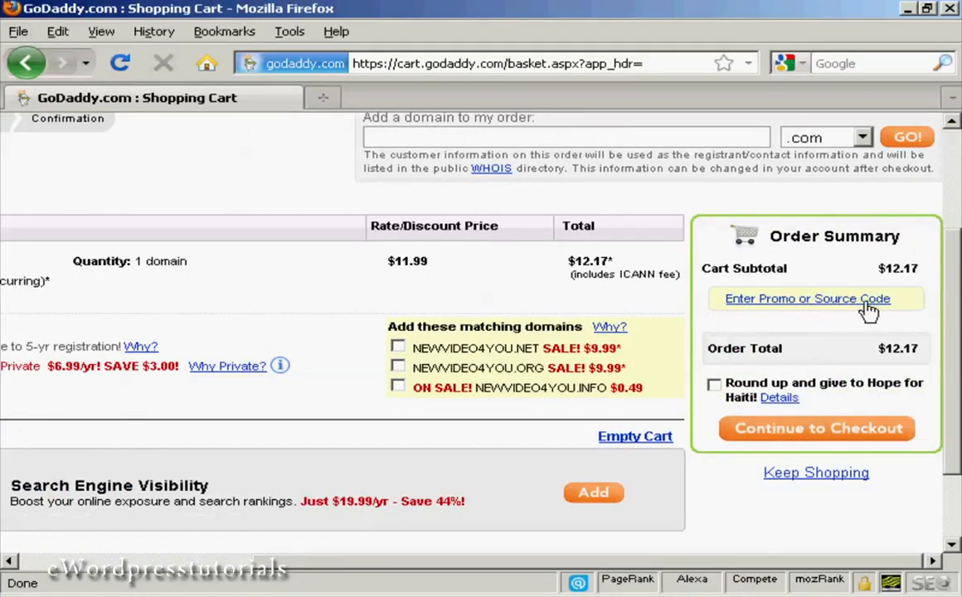
# Step: Reveal the promo code box, leave it empty and proceed to checkout with the $12.17 order
pyautogui.click(806, 299)
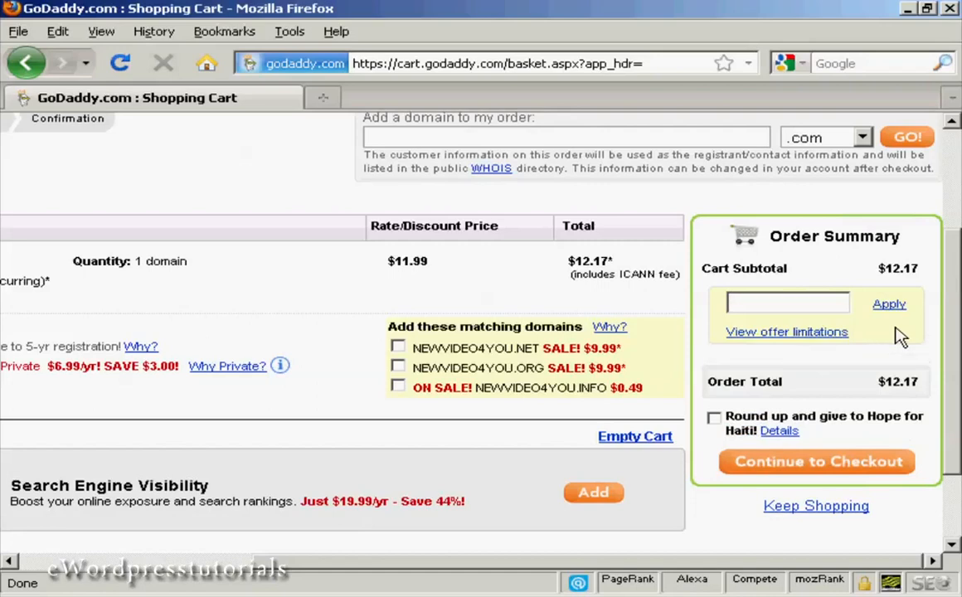
pyautogui.click(786, 302)
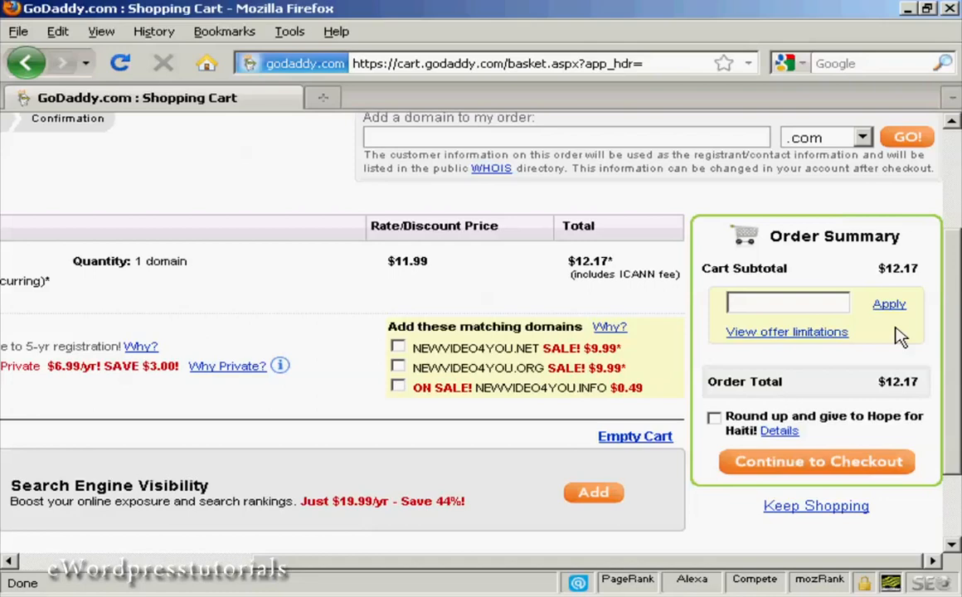
pyautogui.moveTo(836, 477)
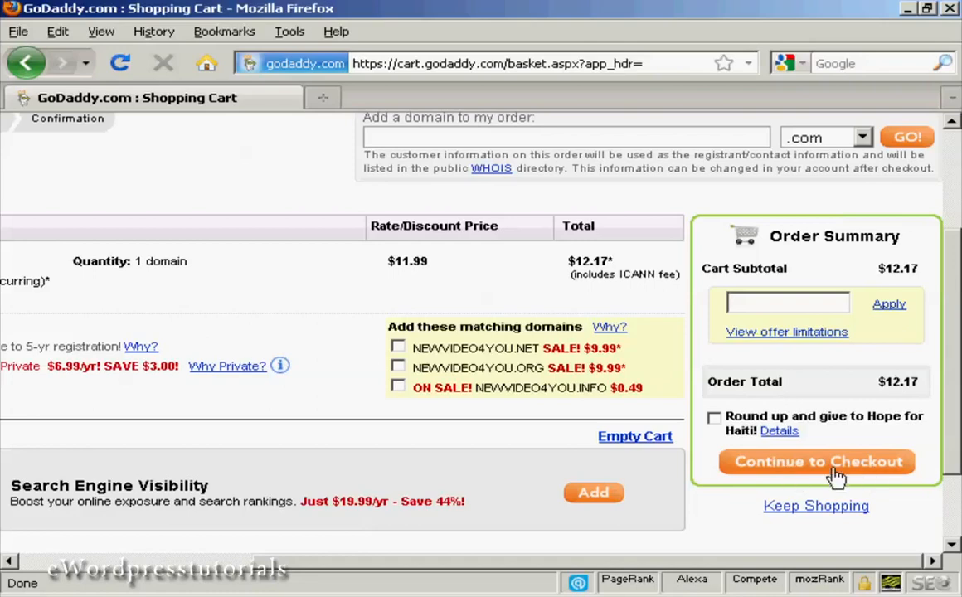
pyautogui.click(816, 461)
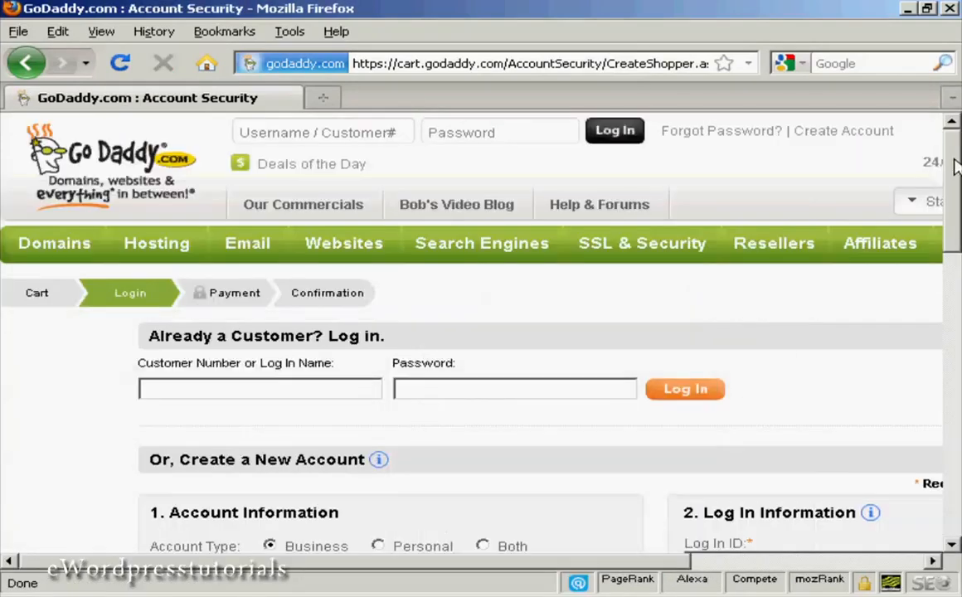
pyautogui.scroll(-3)
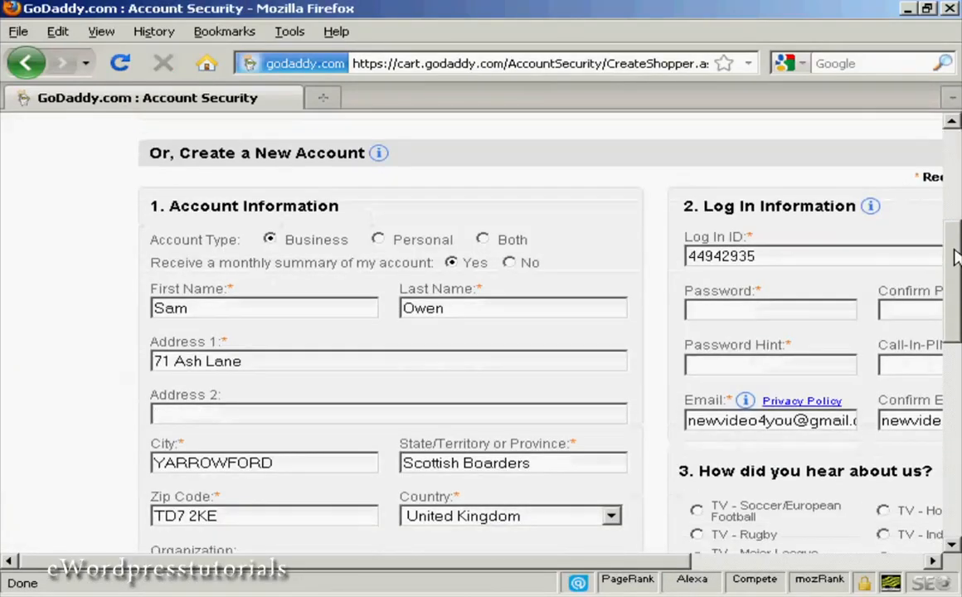
pyautogui.scroll(-3)
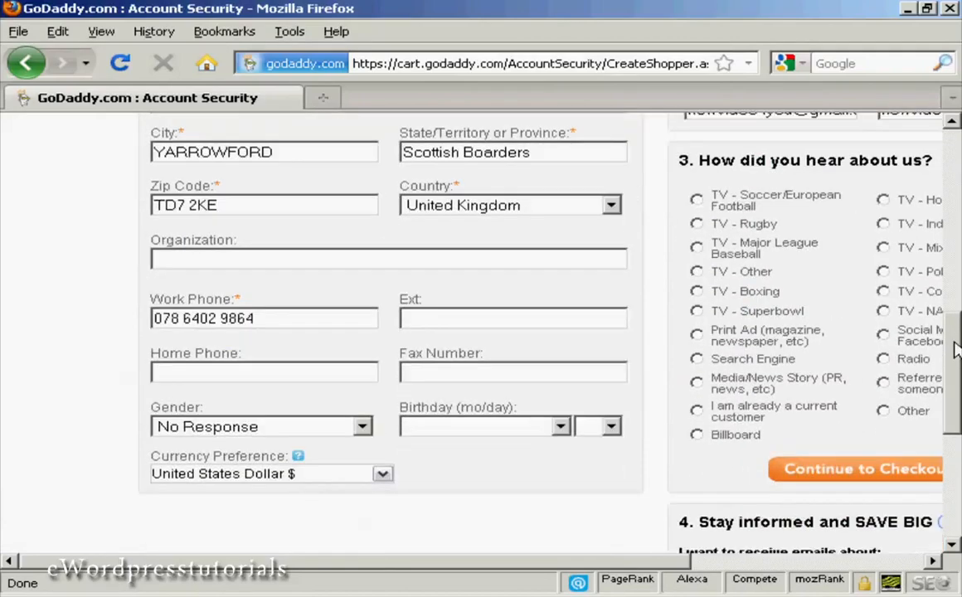
pyautogui.scroll(3)
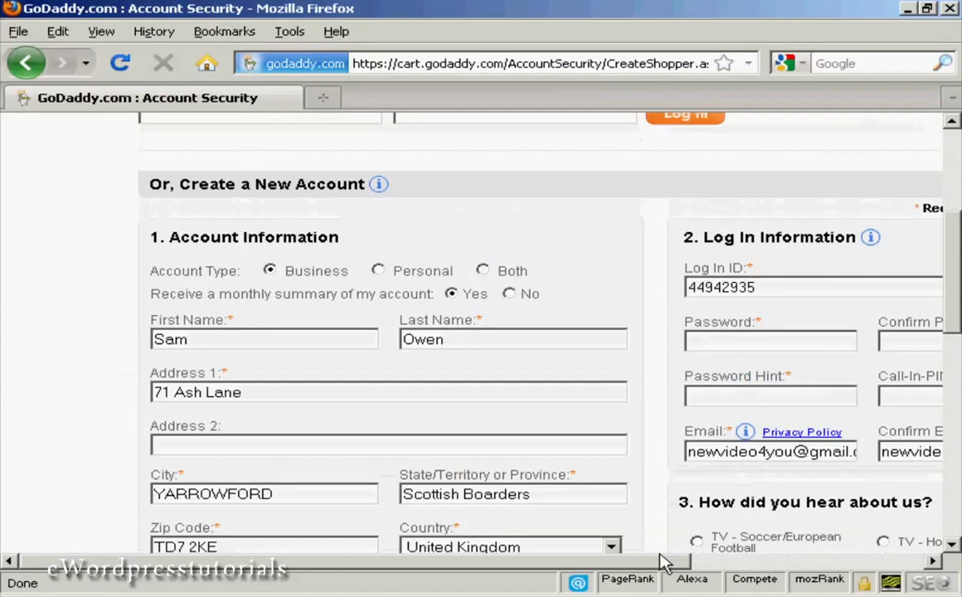
pyautogui.hscroll(3)
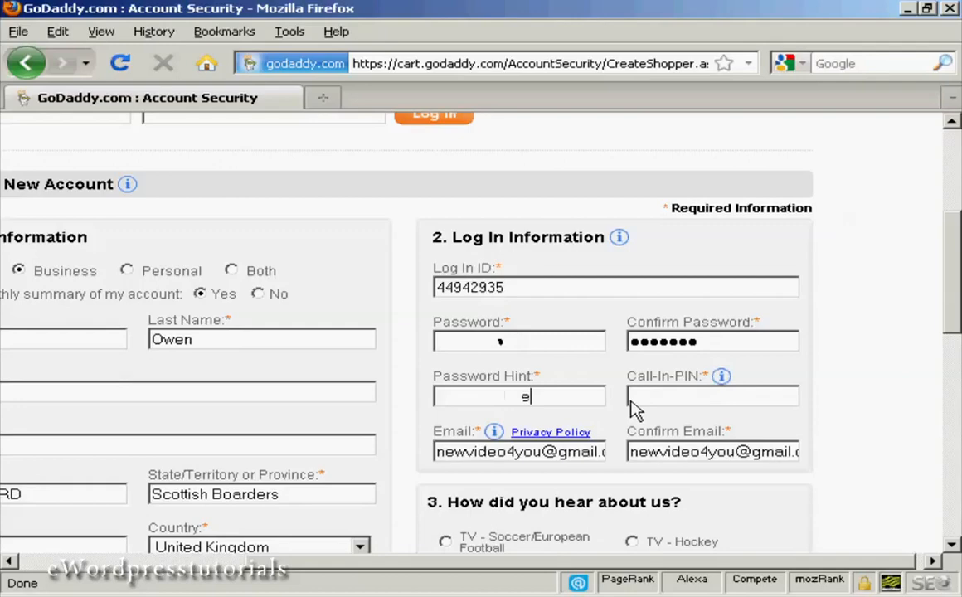
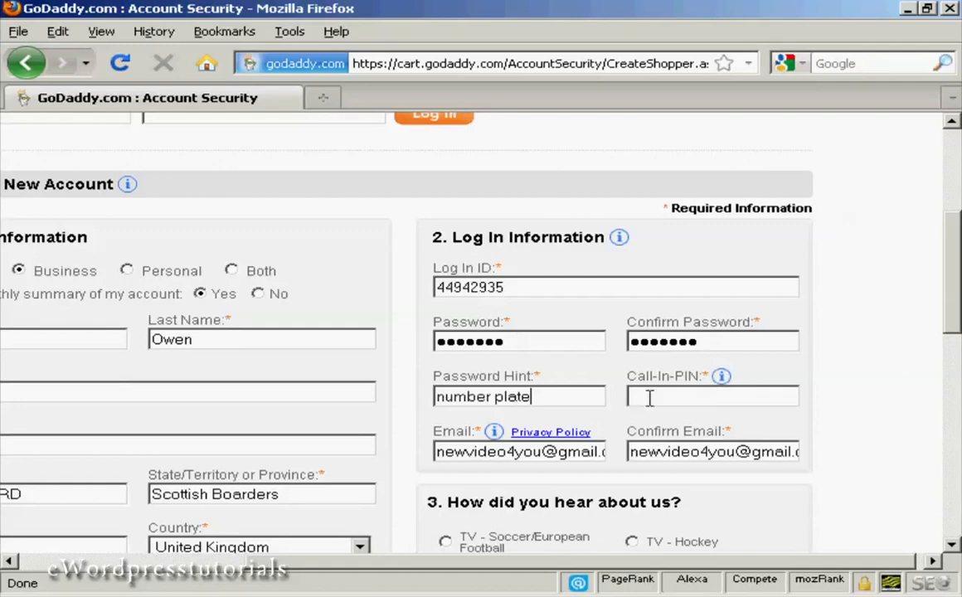
pyautogui.click(713, 396)
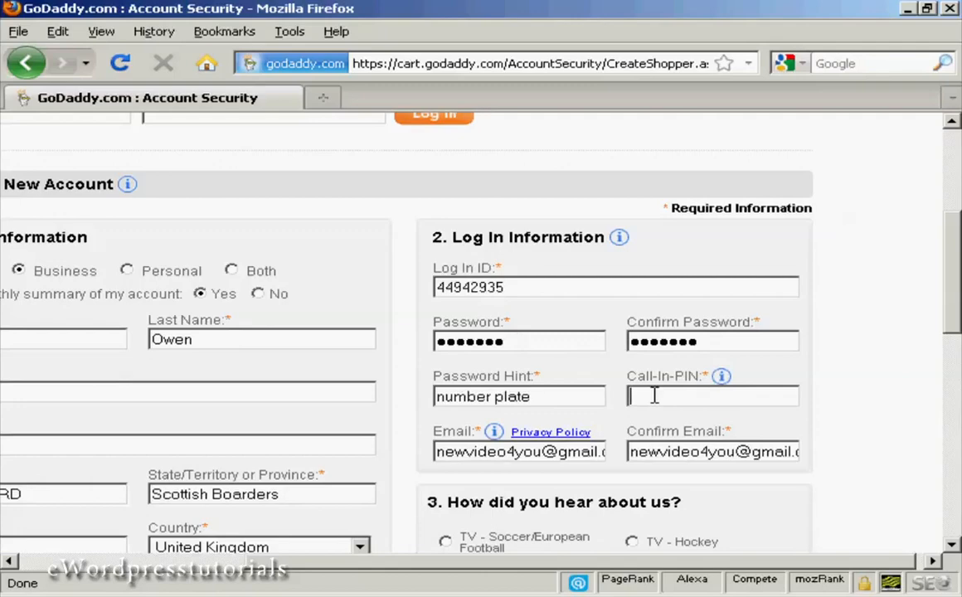
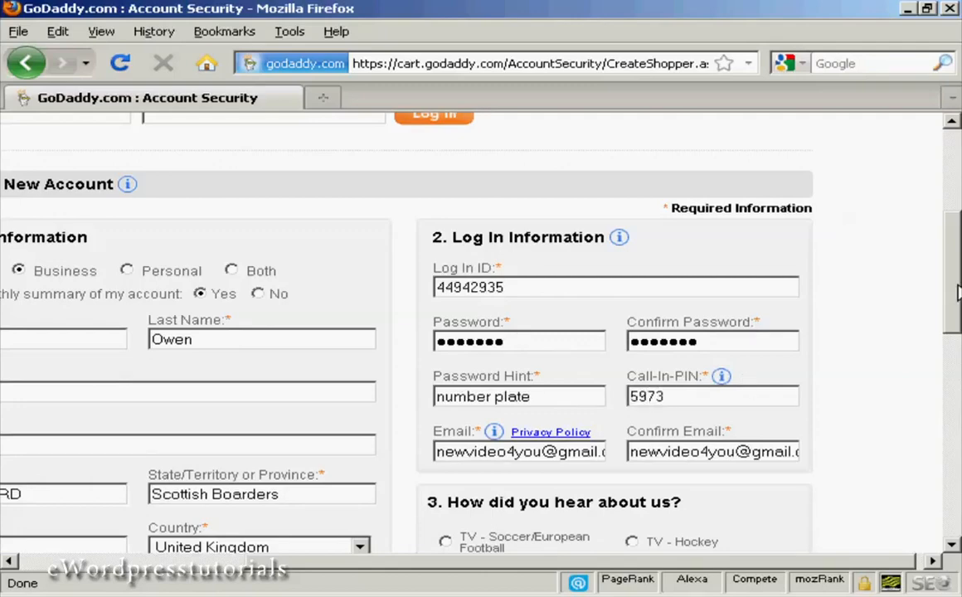
# Step: Record Other as how the customer heard about GoDaddy and review email preferences
pyautogui.scroll(-3)
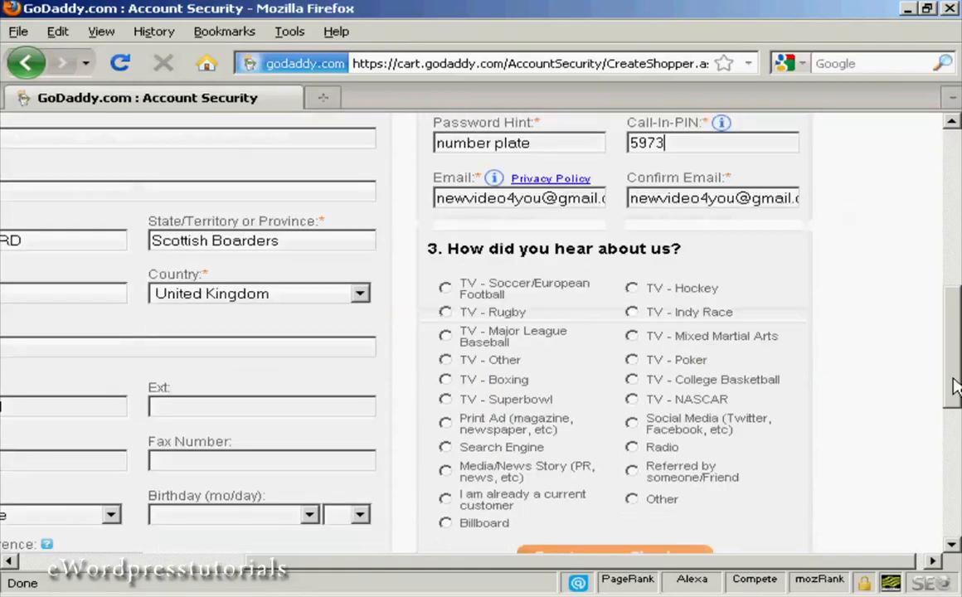
pyautogui.scroll(-3)
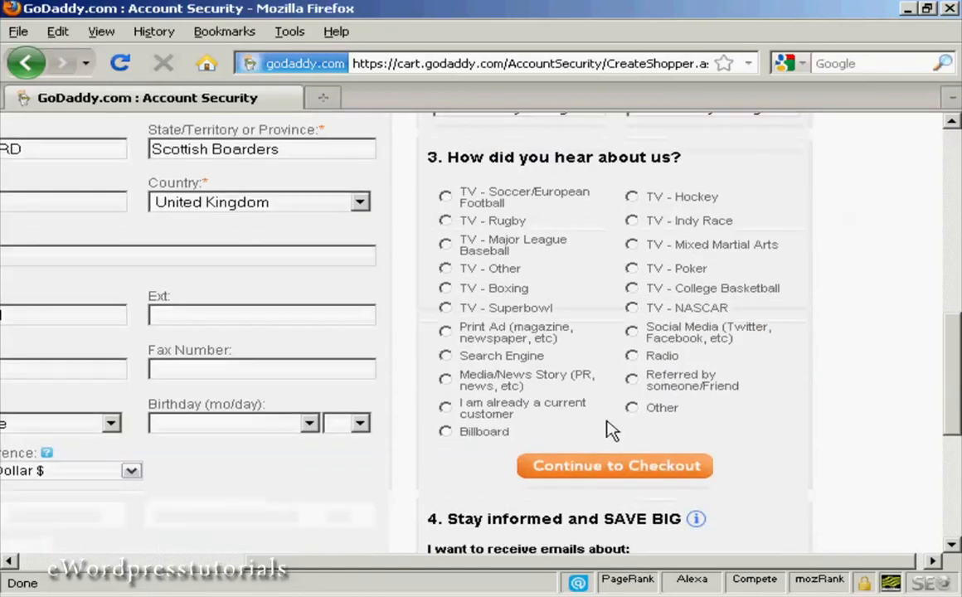
pyautogui.click(630, 408)
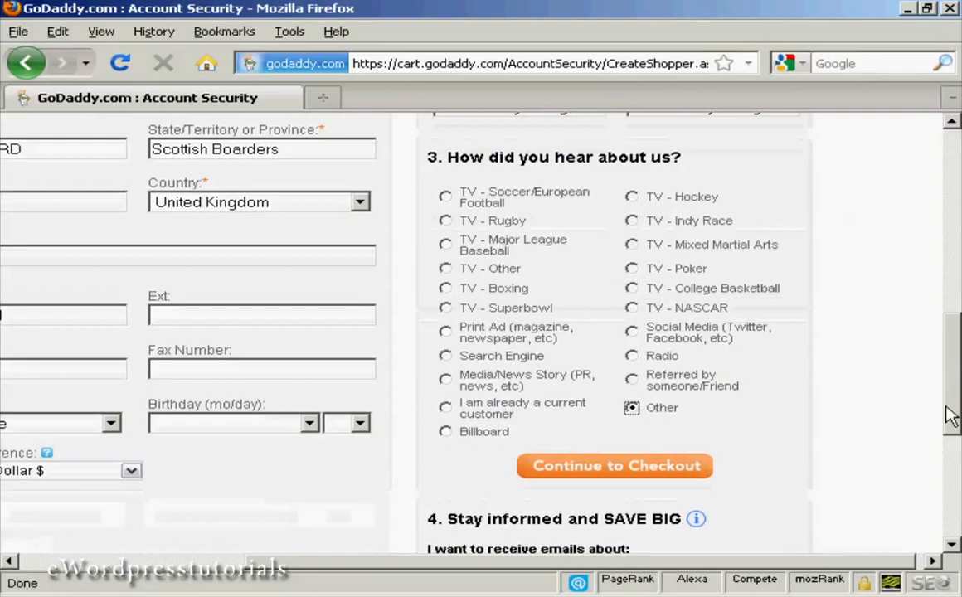
pyautogui.scroll(-3)
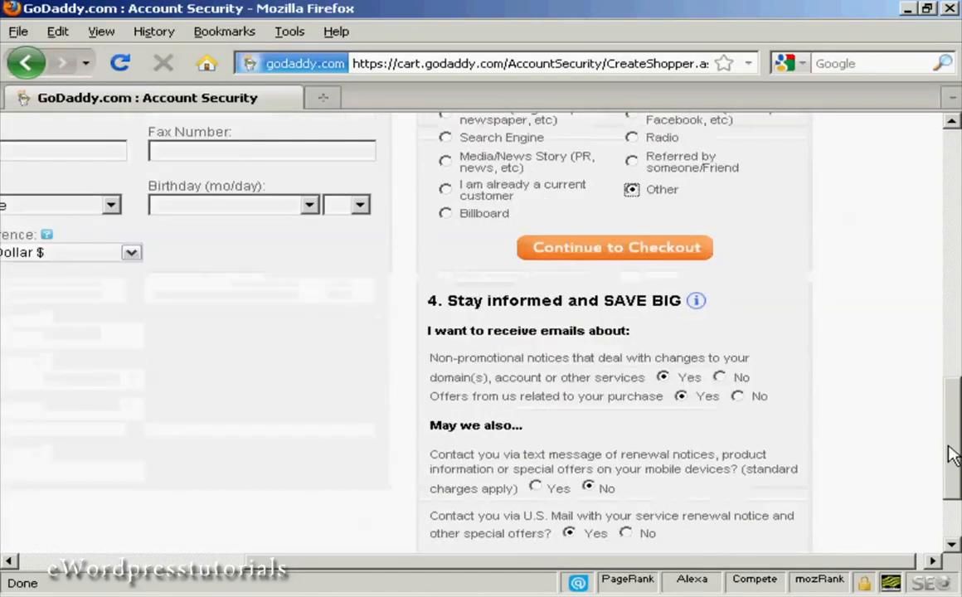
pyautogui.scroll(-3)
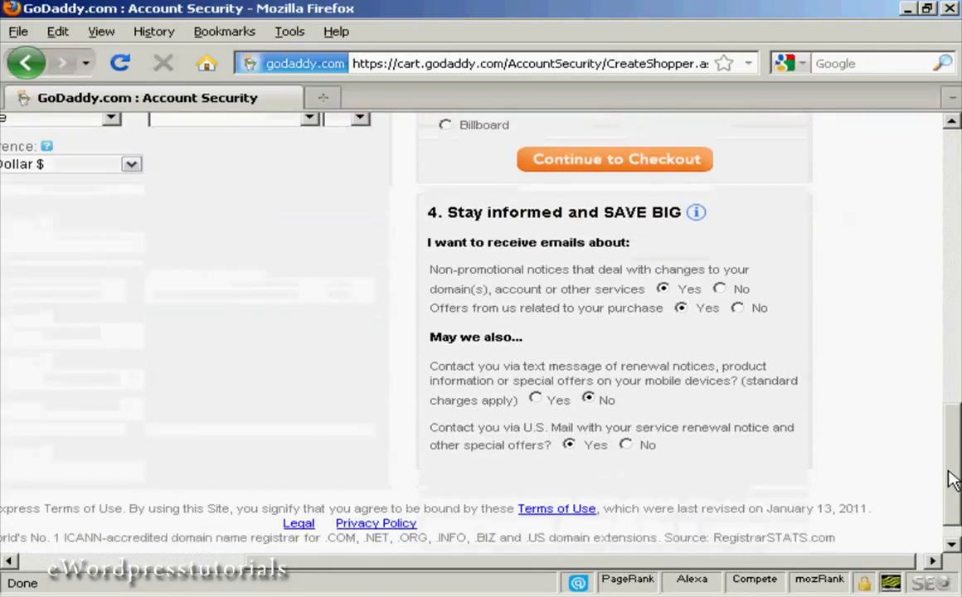
pyautogui.moveTo(833, 347)
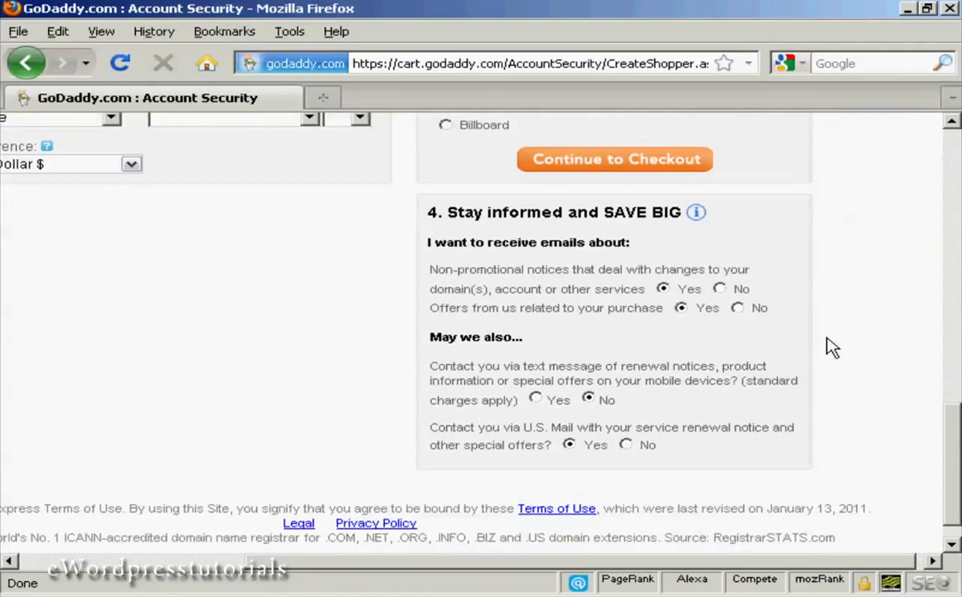
pyautogui.moveTo(954, 461)
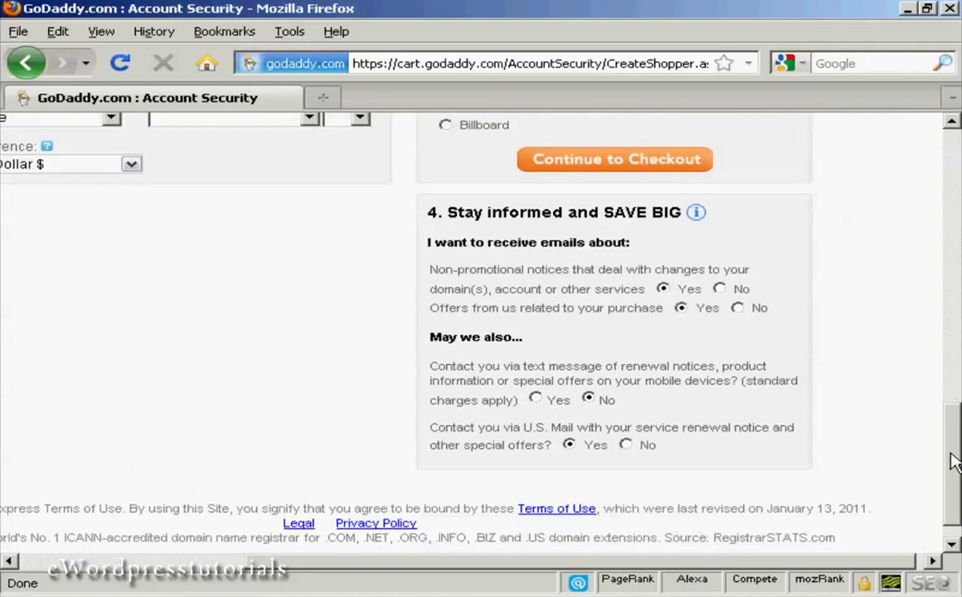
pyautogui.scroll(3)
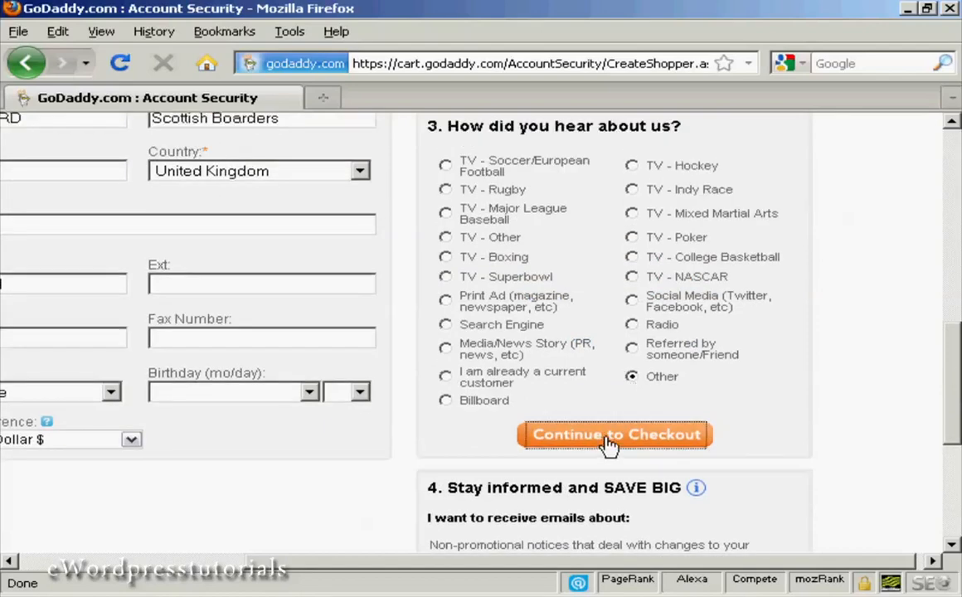
# Step: Continue to checkout and decline Firefox's offer to remember the password
pyautogui.click(613, 434)
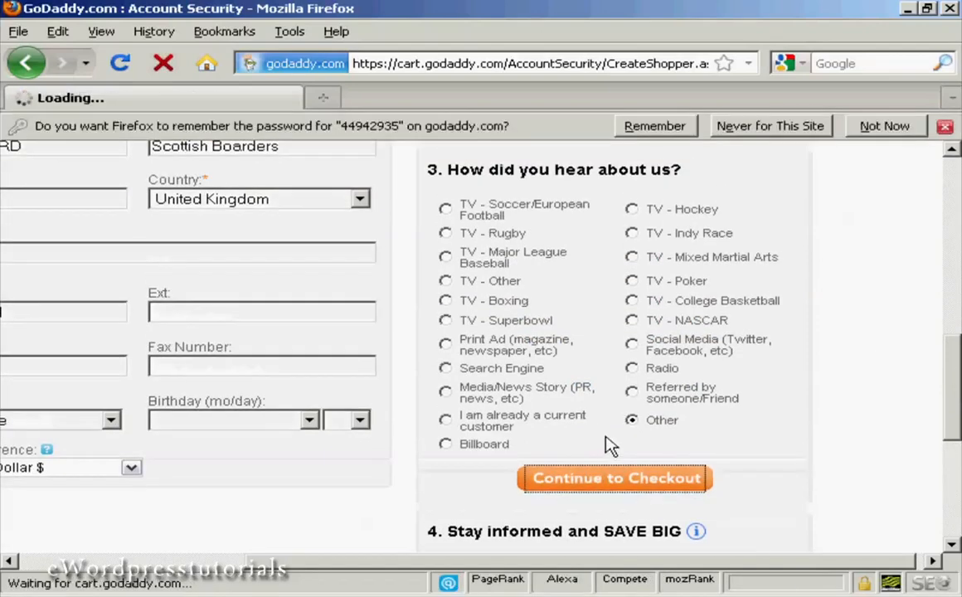
pyautogui.click(614, 477)
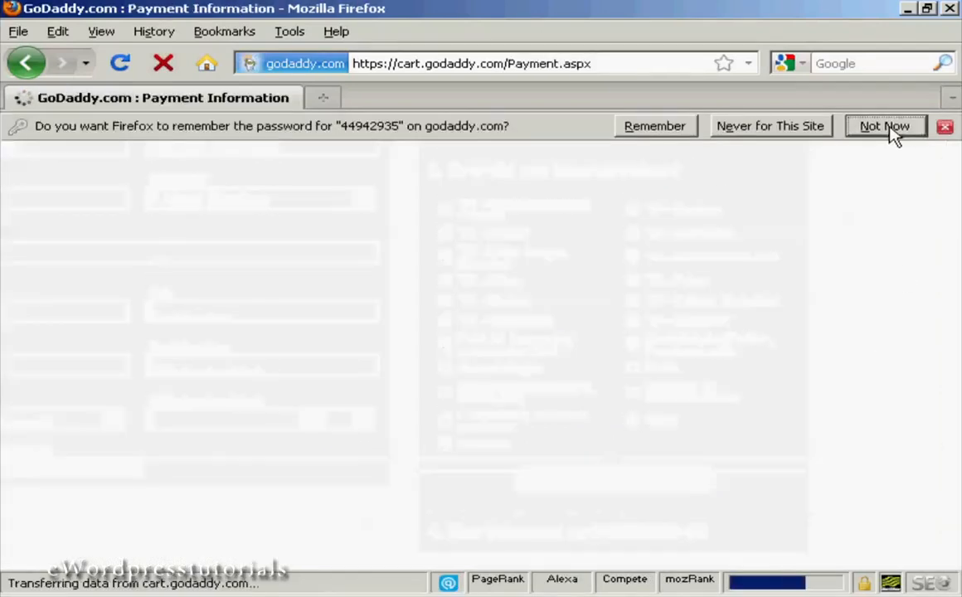
pyautogui.click(884, 127)
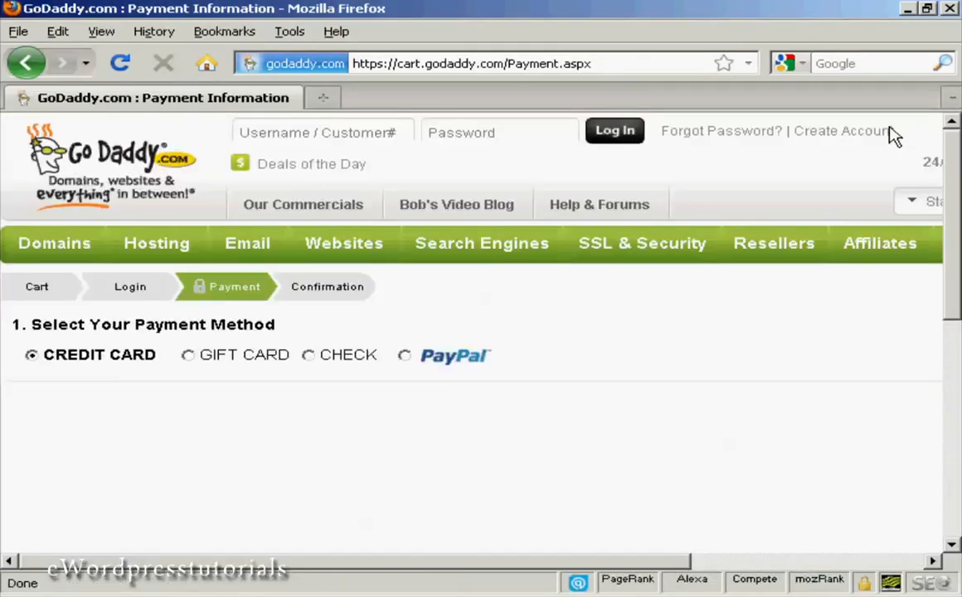
# Step: Review the Payment Information page: prefilled billing details and blank credit card number and name fields
pyautogui.click(31, 355)
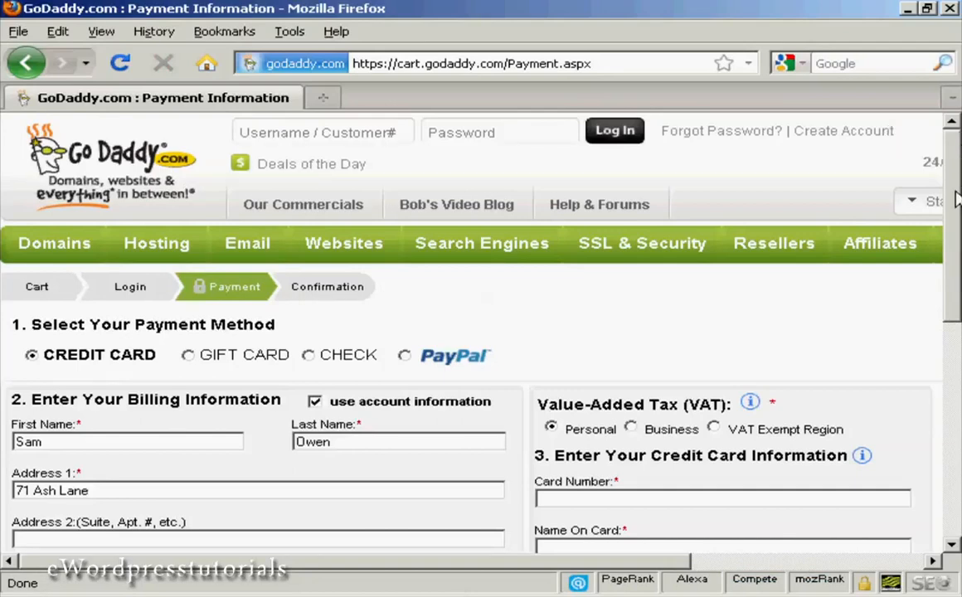
pyautogui.scroll(-3)
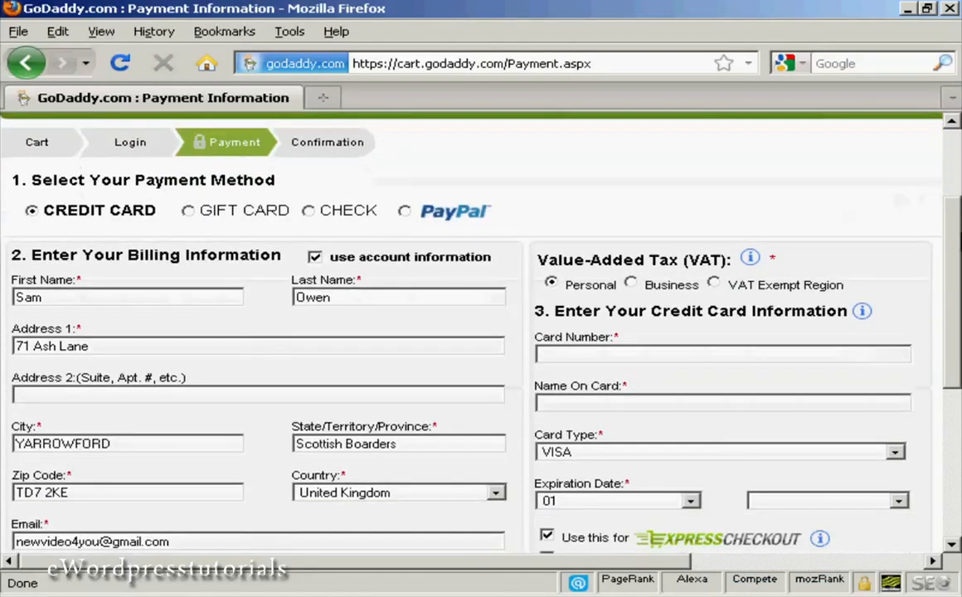
pyautogui.scroll(-3)
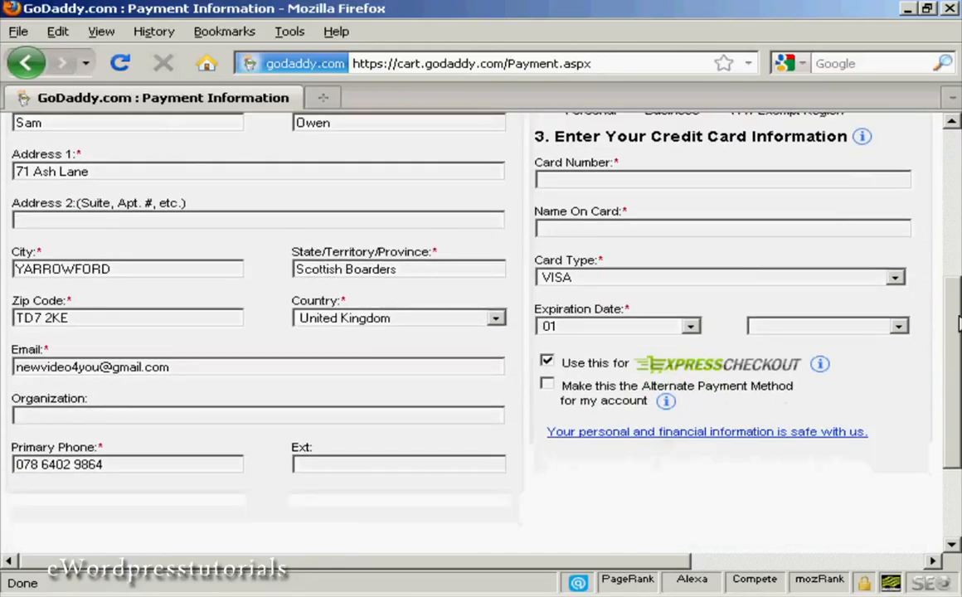
pyautogui.scroll(-3)
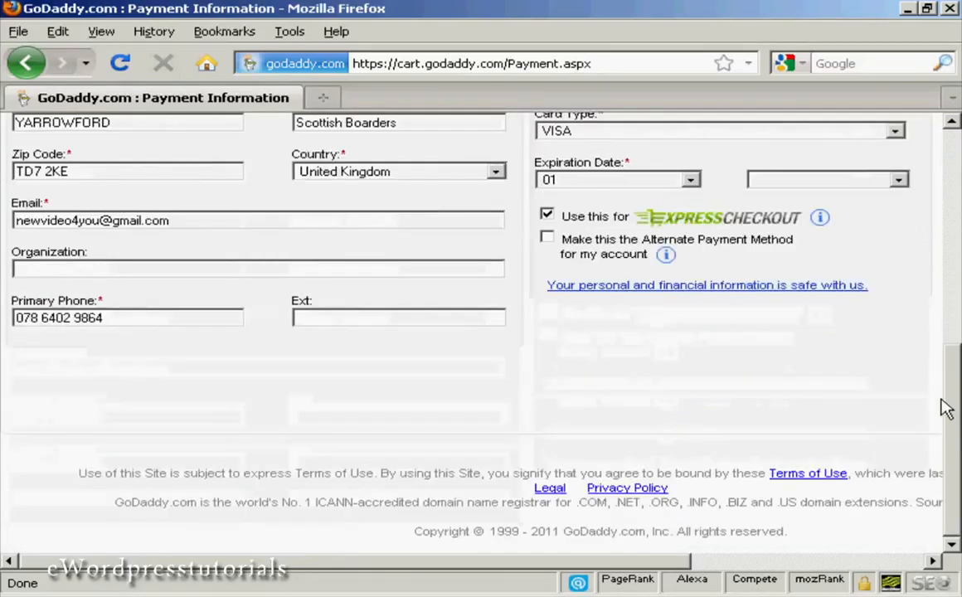
pyautogui.scroll(3)
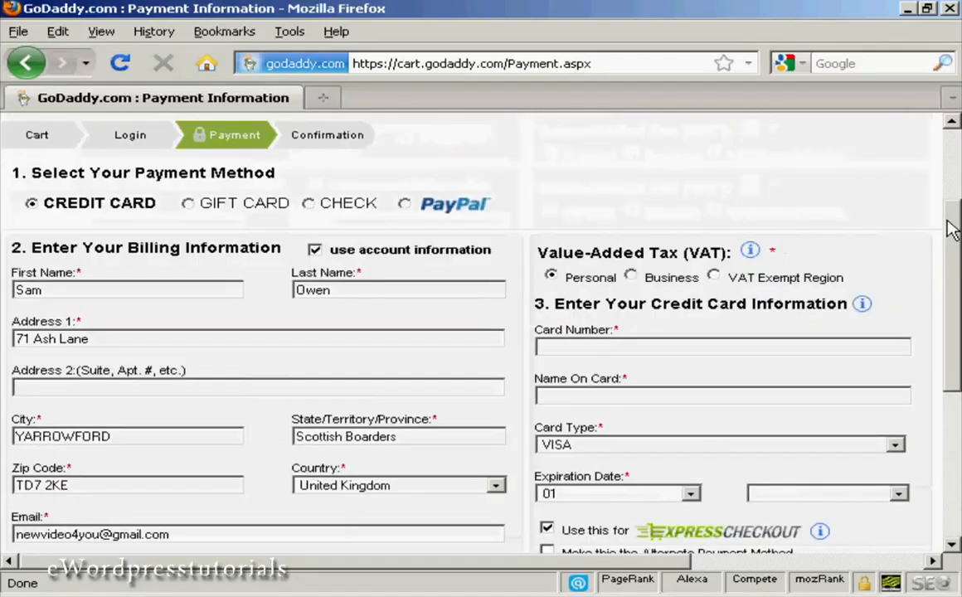